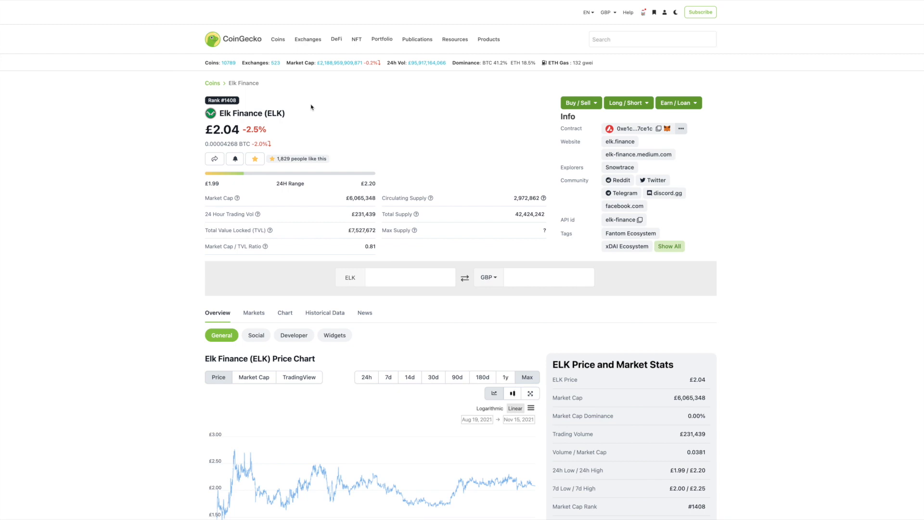
mouse_move(328, 121)
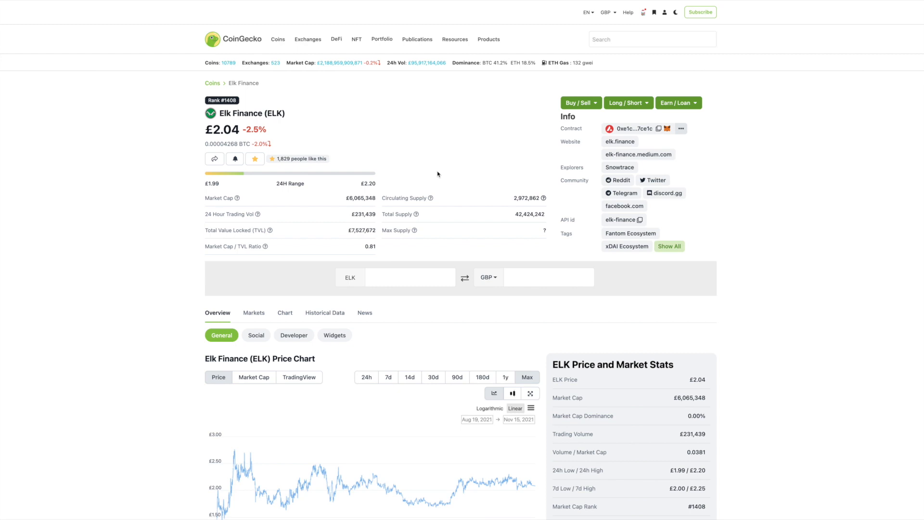
mouse_move(439, 149)
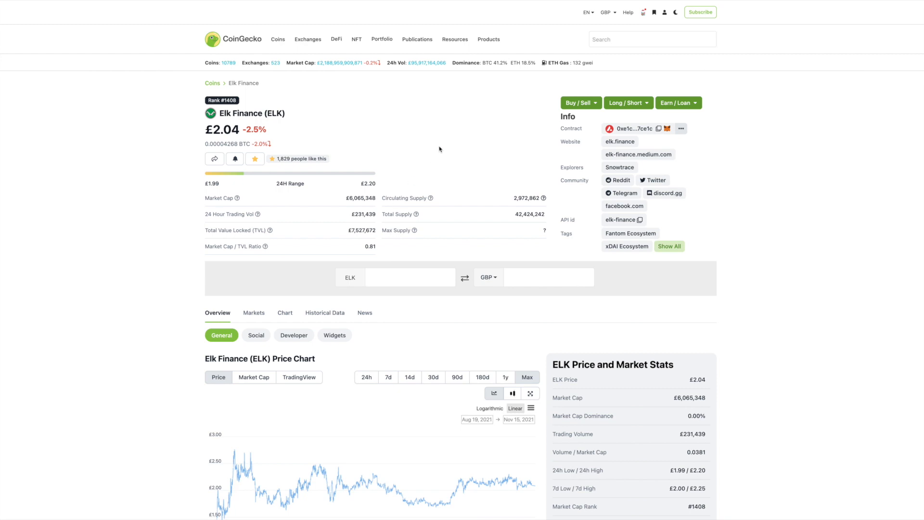
mouse_move(482, 147)
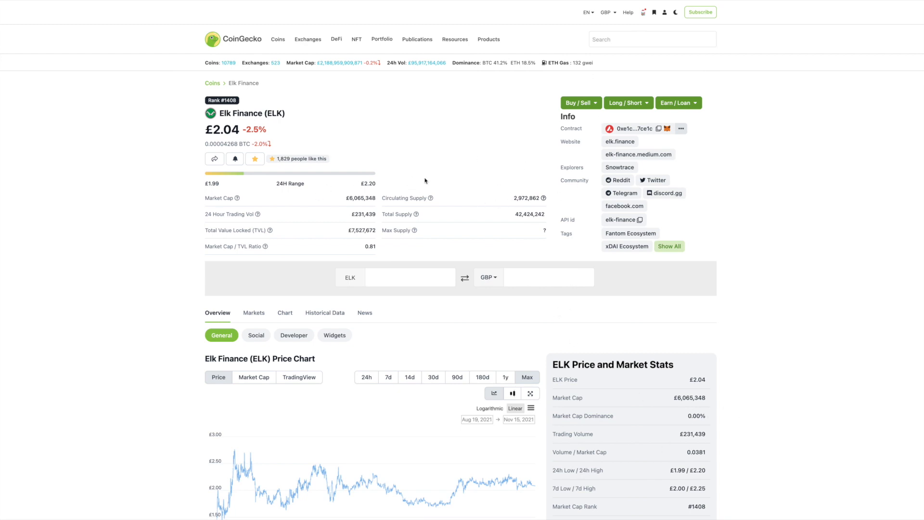
mouse_move(444, 171)
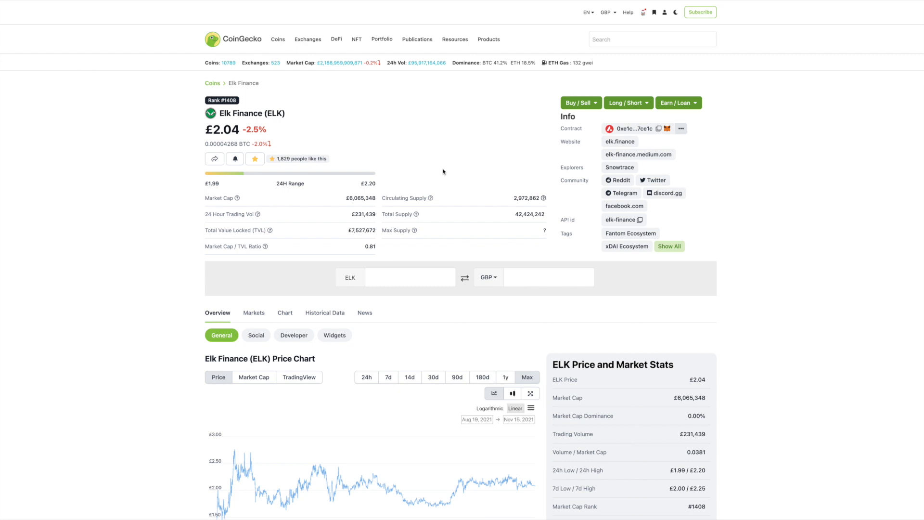
mouse_move(548, 92)
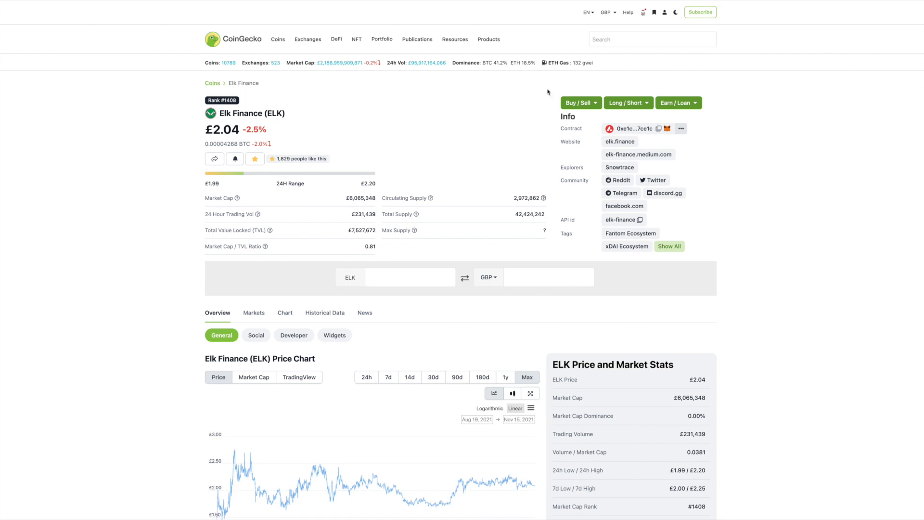
- Follow the elk.finance website link from CoinGecko's Elk Finance coin page
left_click(664, 11)
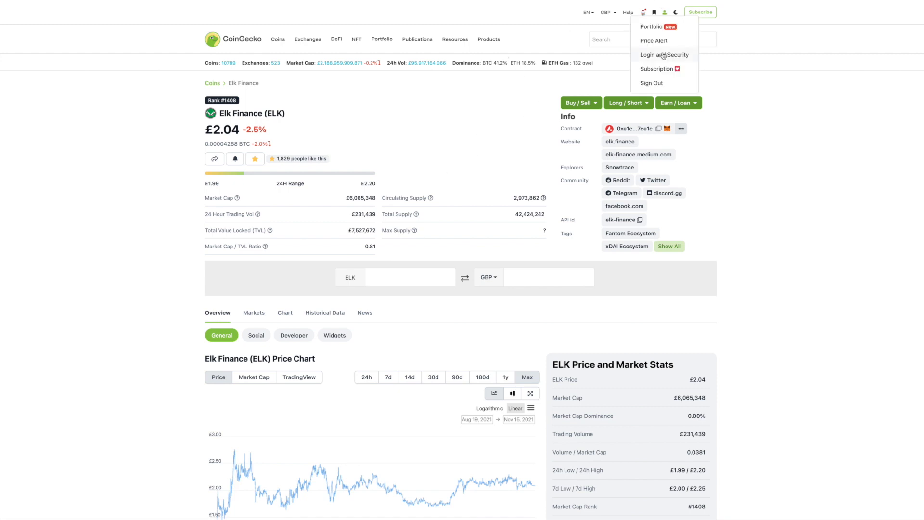
left_click(619, 142)
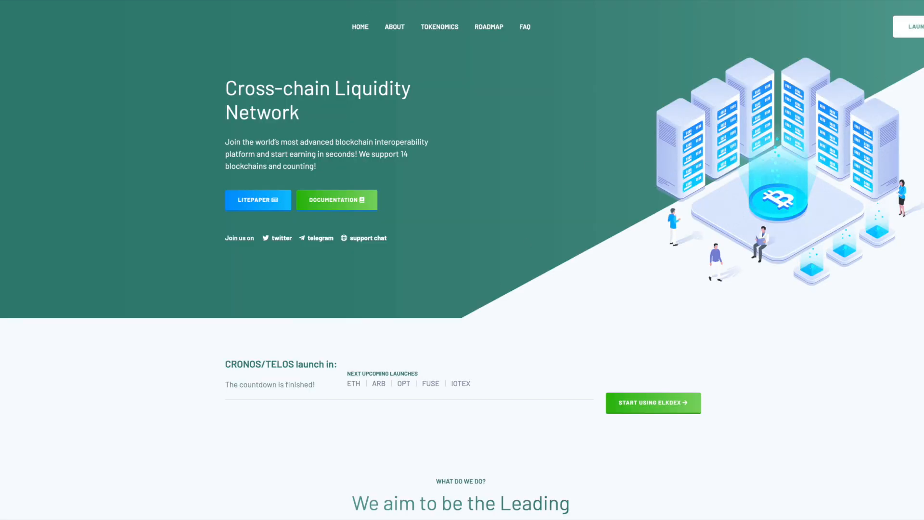
- Launch the Elk Finance exchange app from the elk.finance landing page
left_click(652, 403)
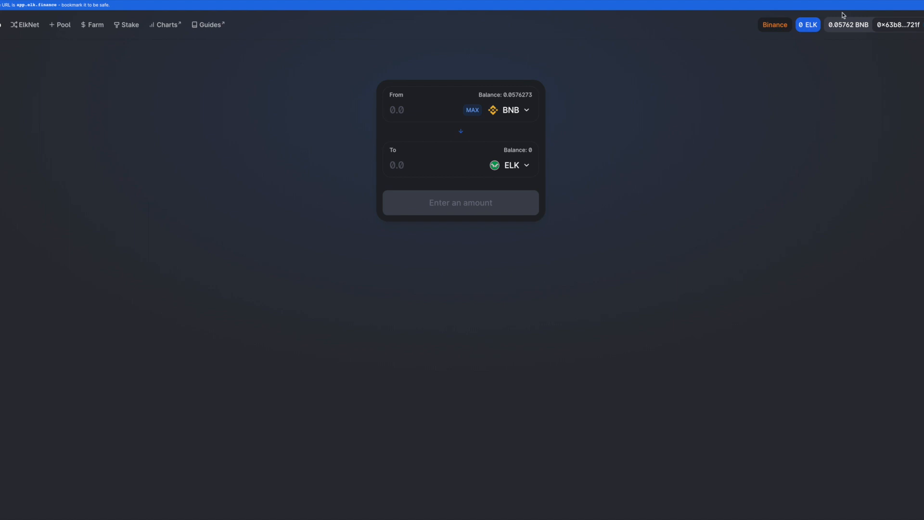
mouse_move(486, 139)
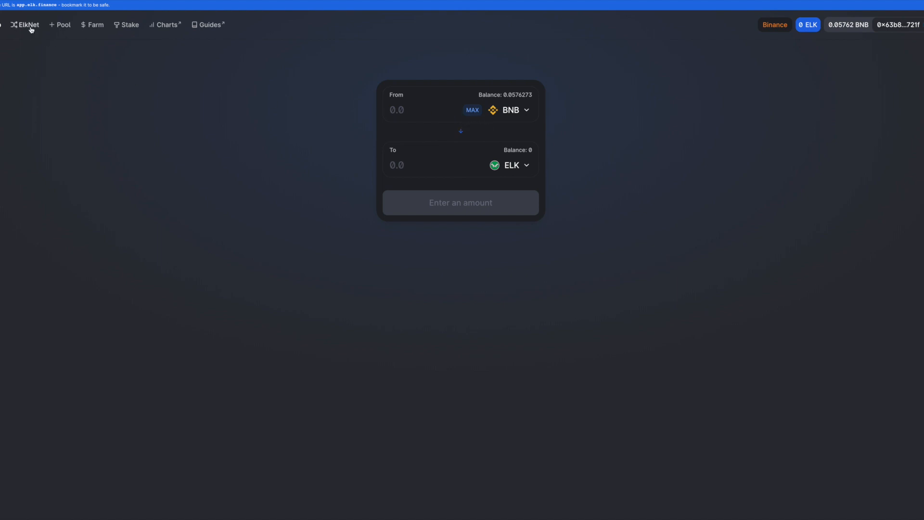
left_click(59, 25)
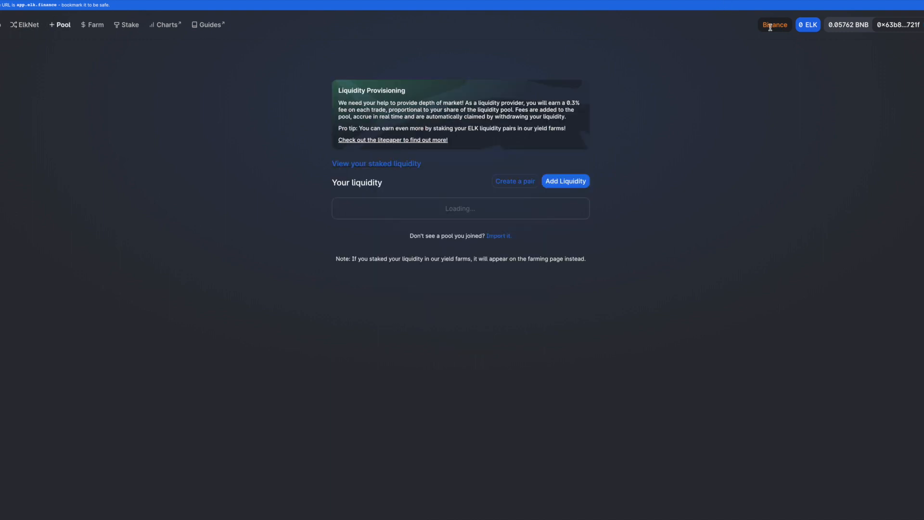
left_click(94, 25)
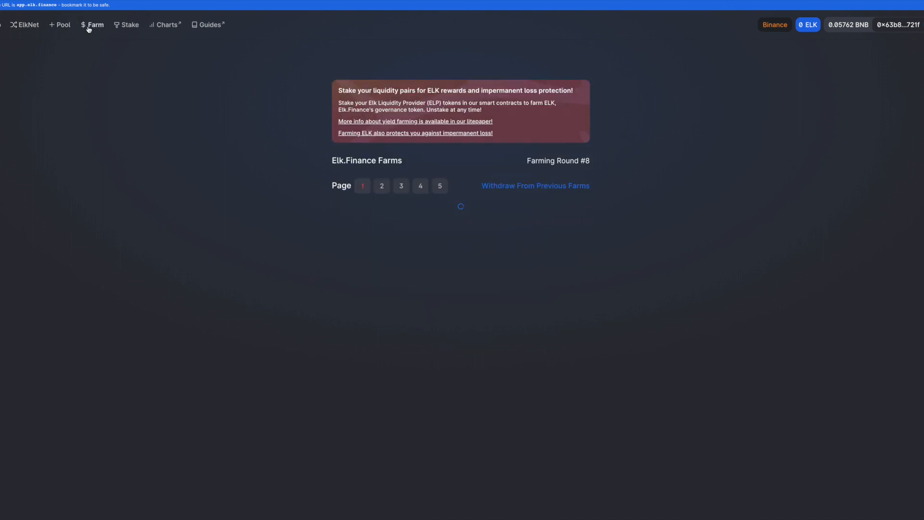
left_click(129, 25)
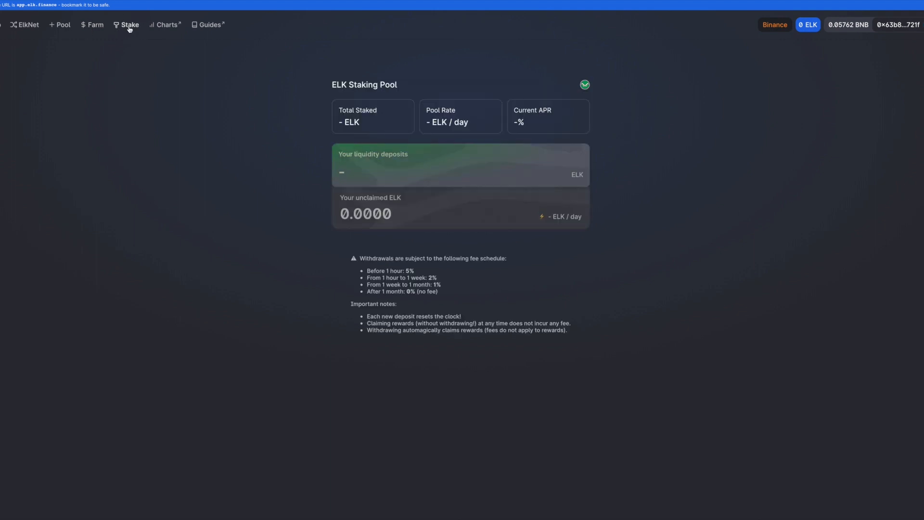
mouse_move(183, 40)
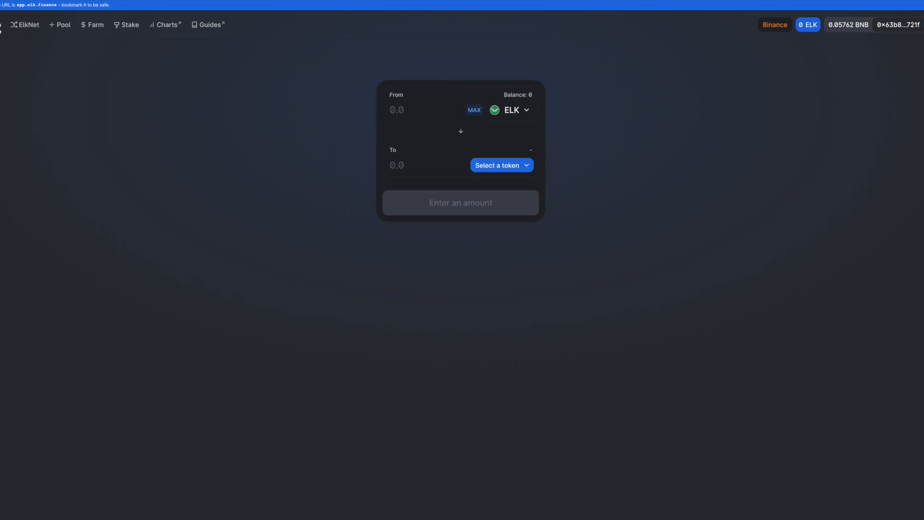
left_click(28, 24)
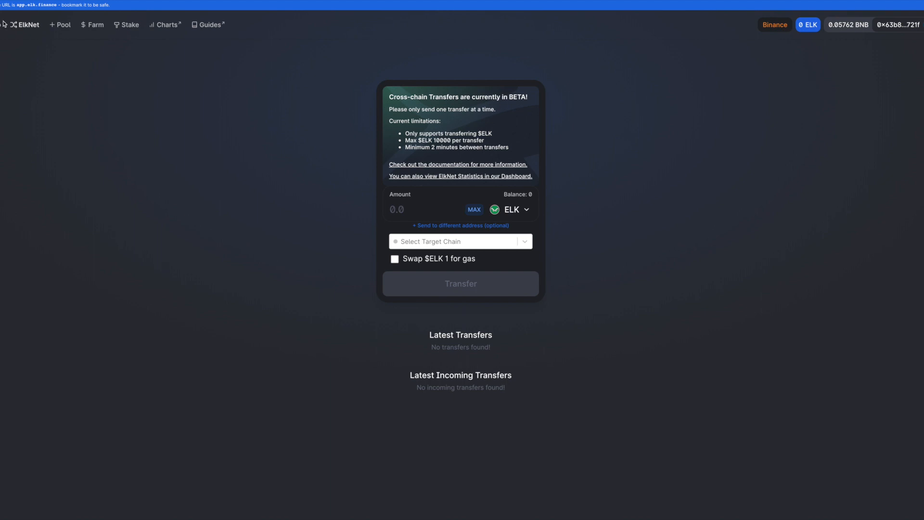
mouse_move(528, 59)
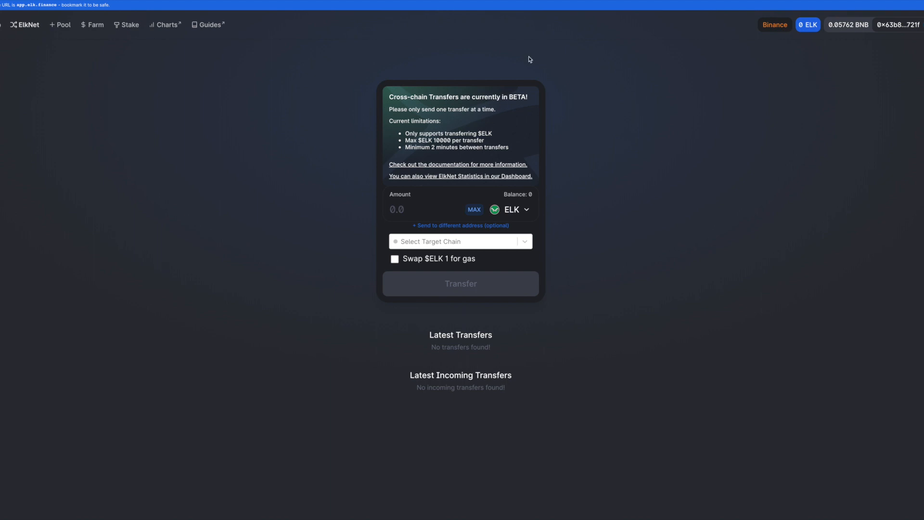
mouse_move(525, 86)
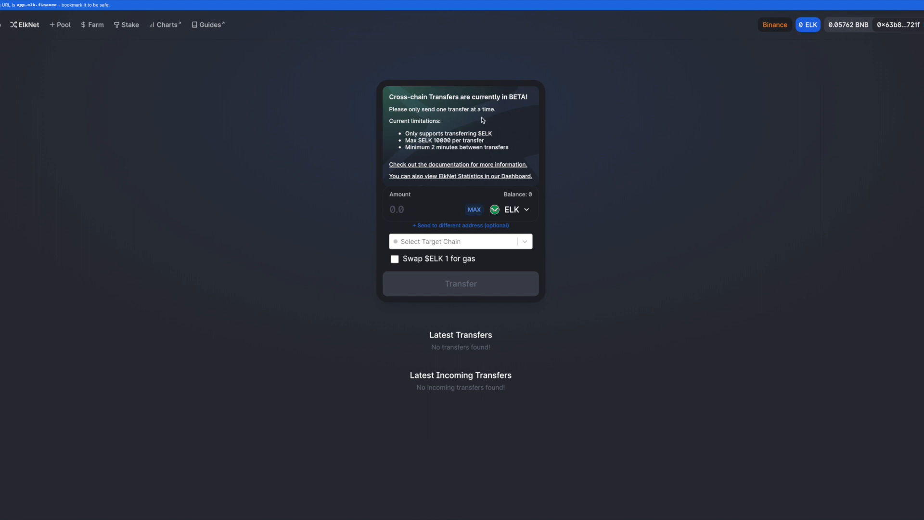
mouse_move(470, 126)
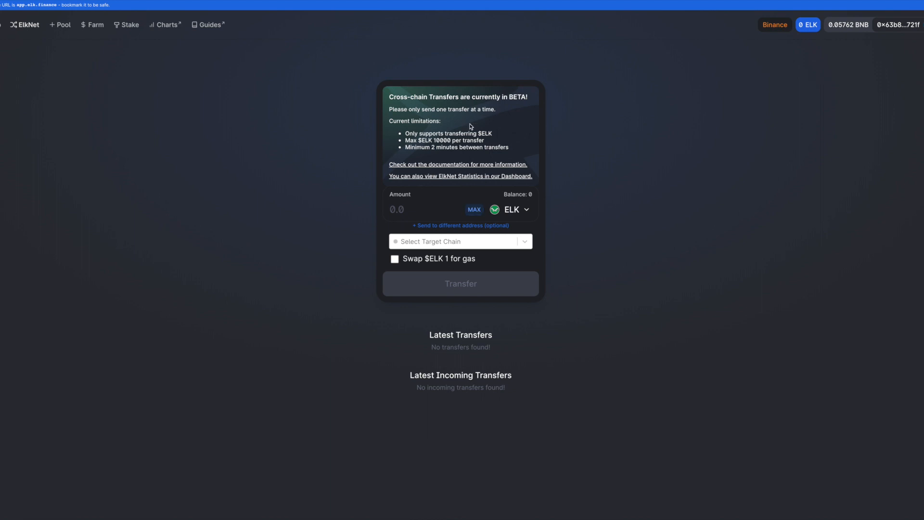
mouse_move(466, 135)
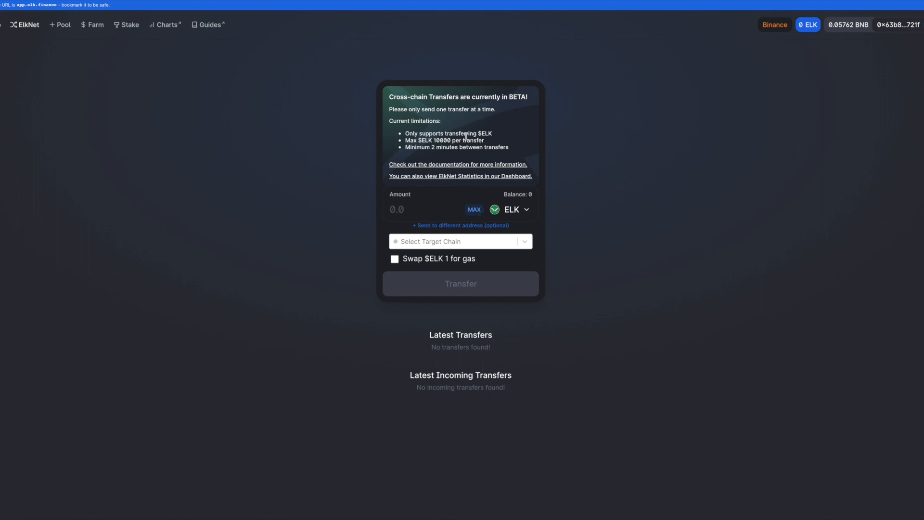
mouse_move(485, 169)
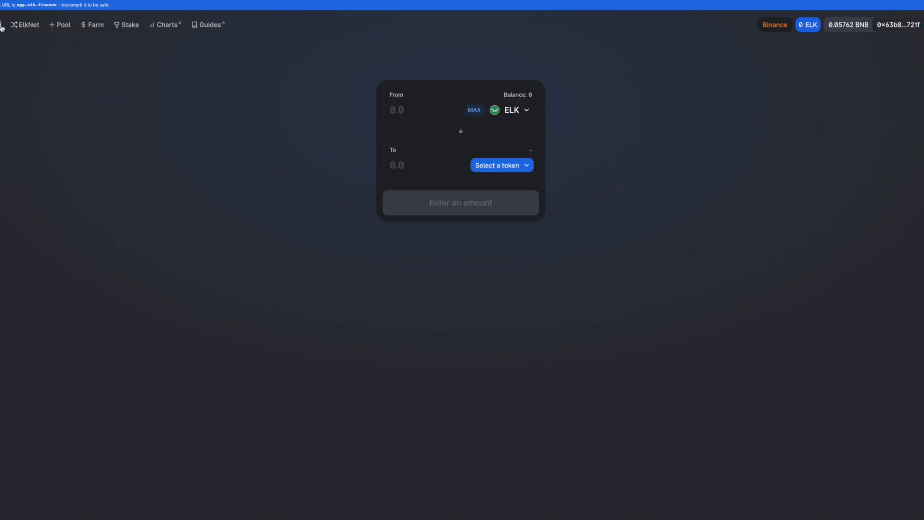
- Swap BNB for 5 ELK (about 0.0224 BNB) and bring up the confirmation summary
left_click(501, 165)
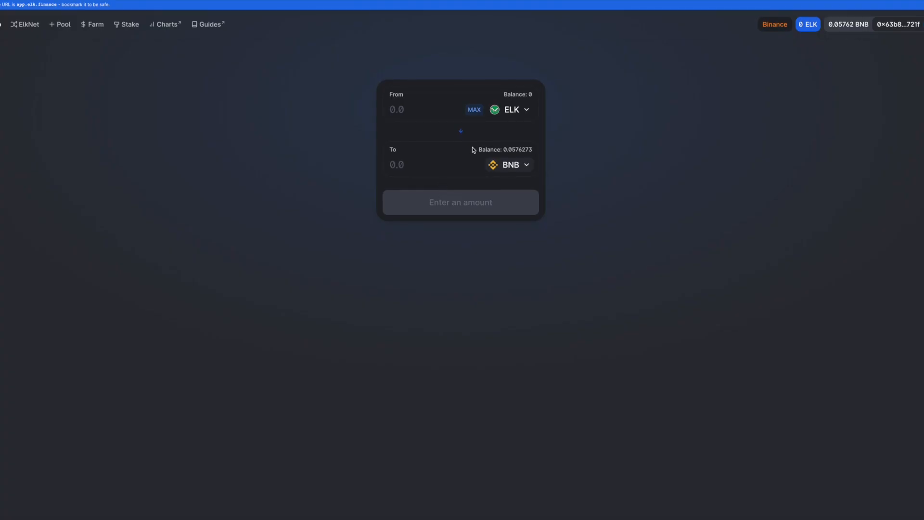
left_click(460, 130)
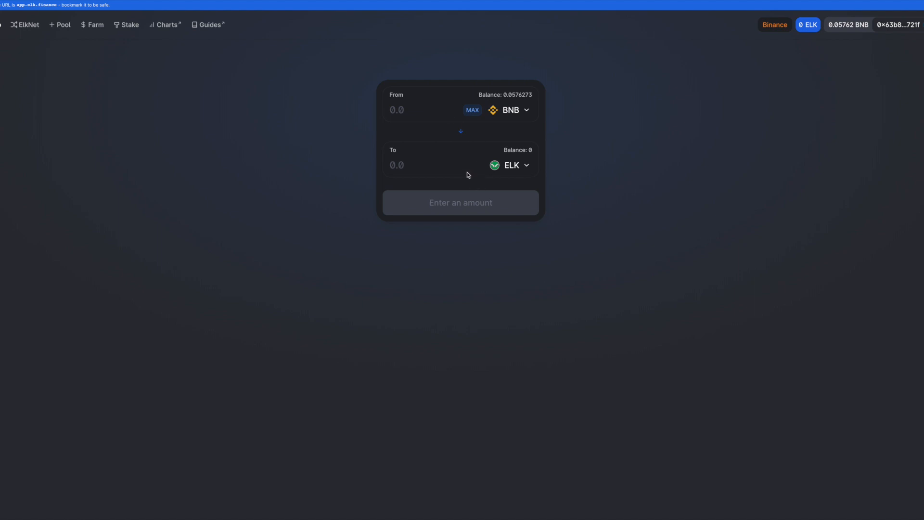
left_click(418, 165)
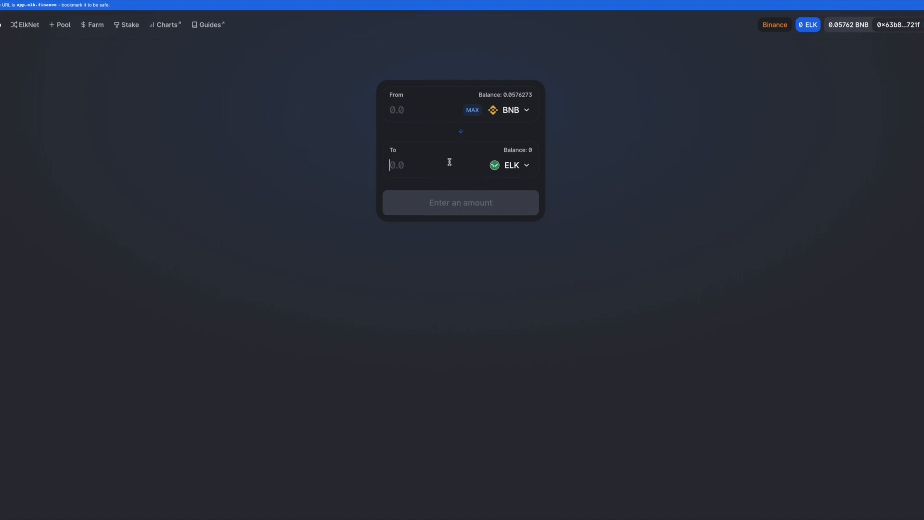
type("5")
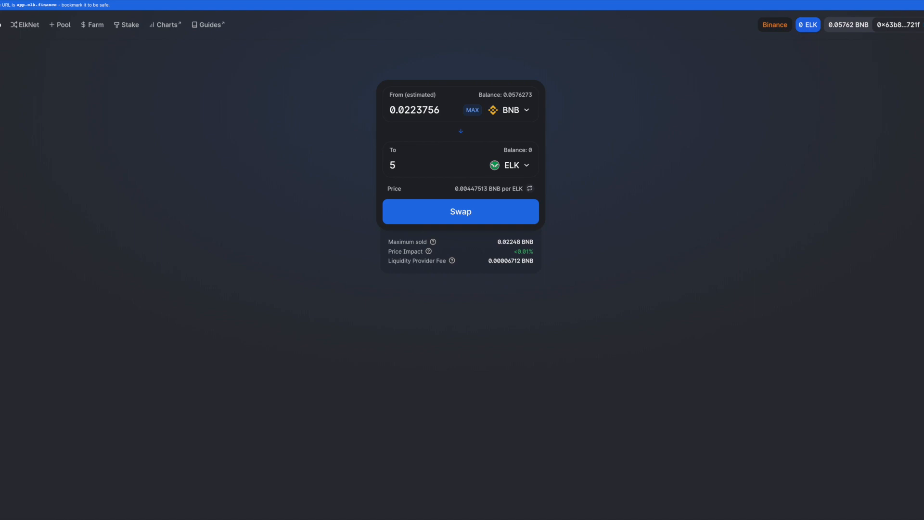
mouse_move(809, 15)
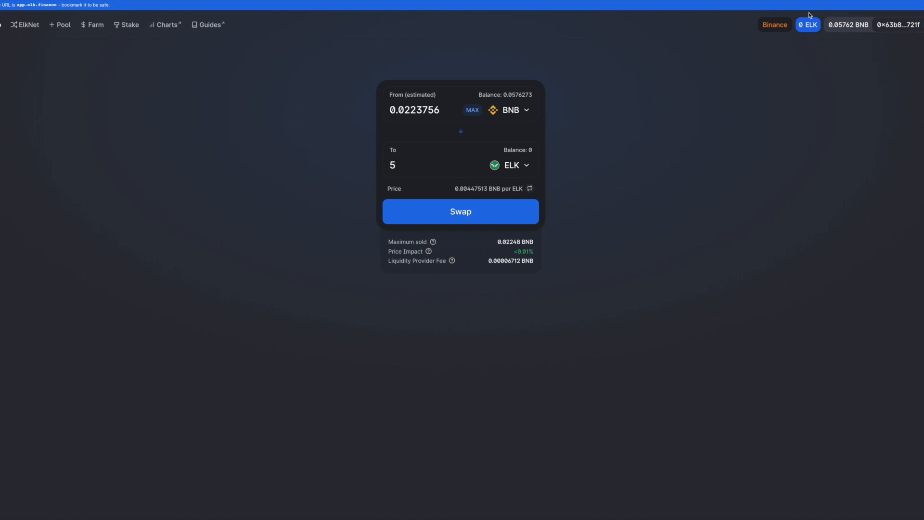
left_click(413, 165)
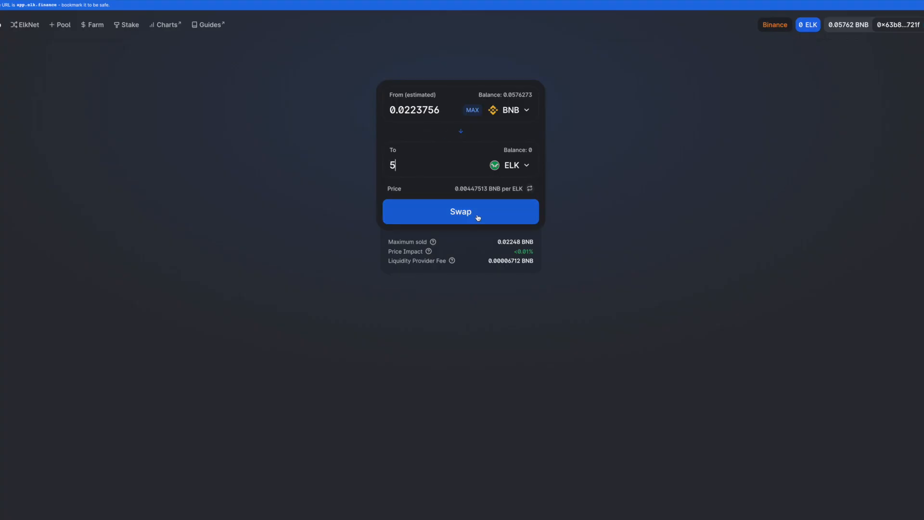
left_click(460, 212)
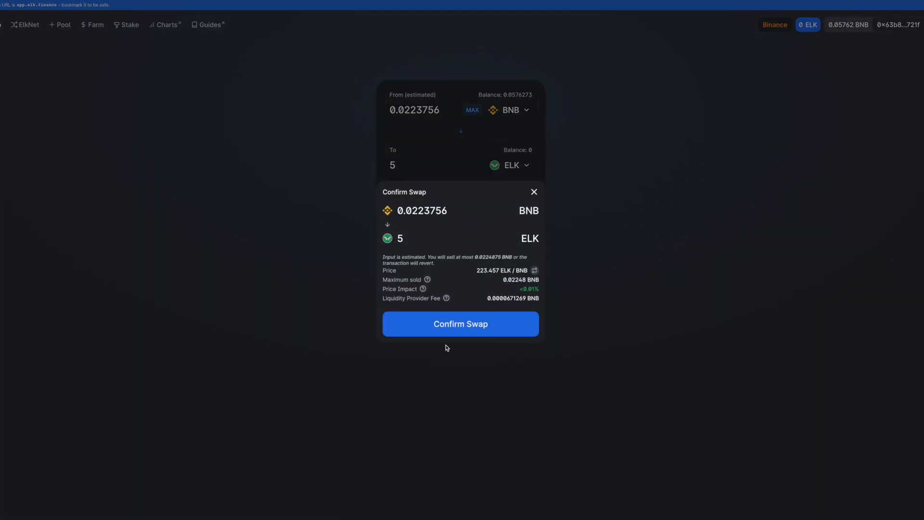
- Confirm the 0.0223 BNB to 5 ELK swap, approve it in the wallet, and dismiss the notice
left_click(460, 324)
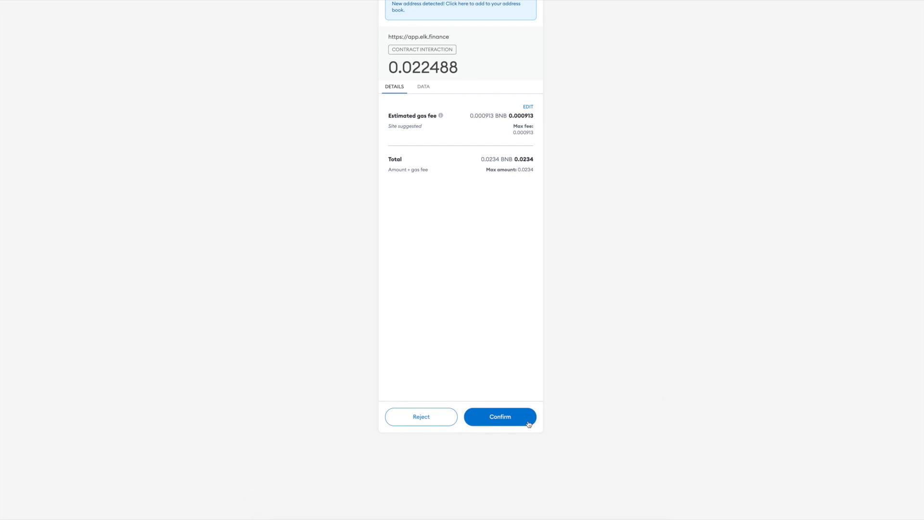
left_click(500, 417)
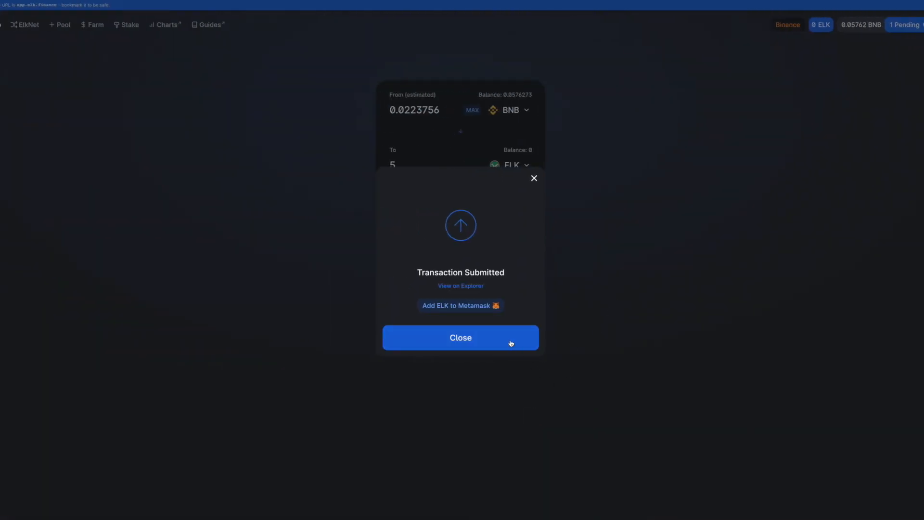
left_click(460, 337)
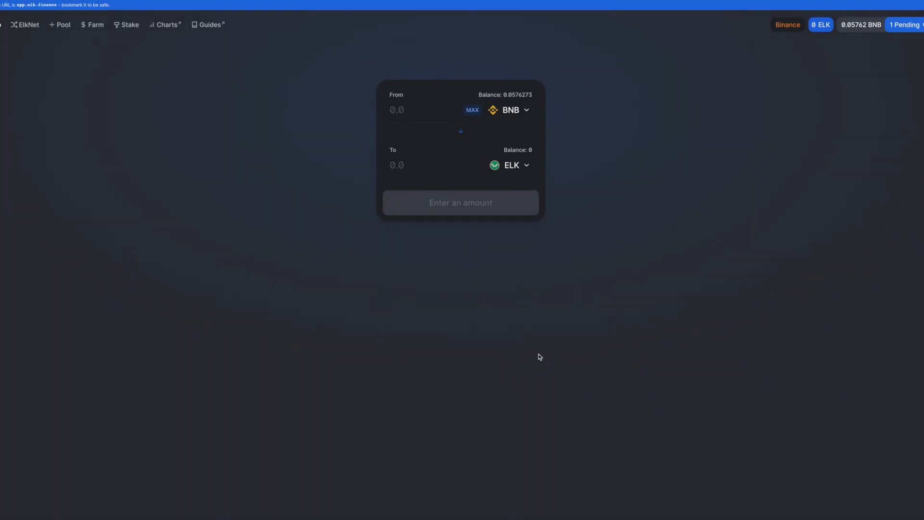
mouse_move(902, 48)
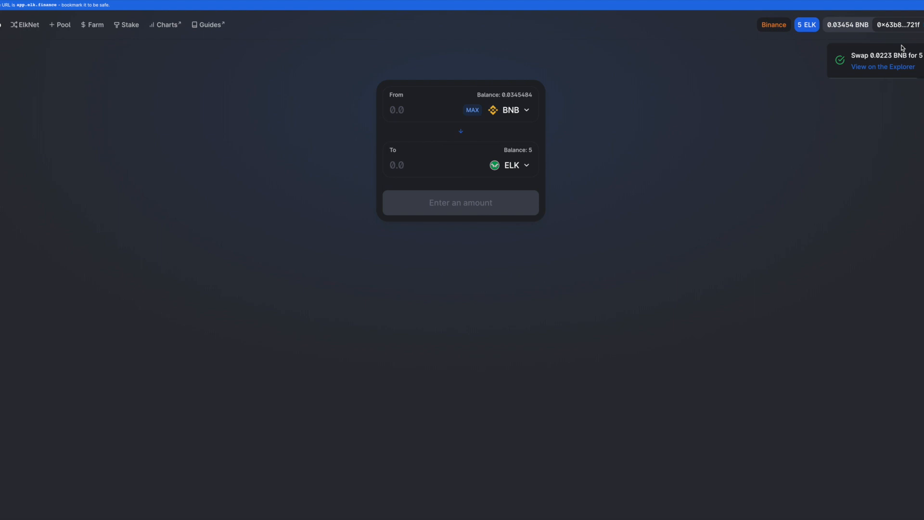
mouse_move(840, 143)
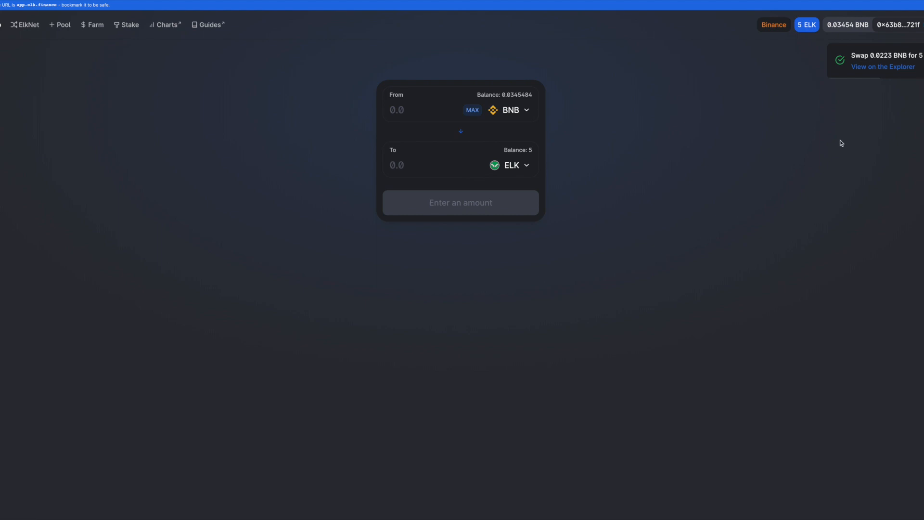
mouse_move(485, 121)
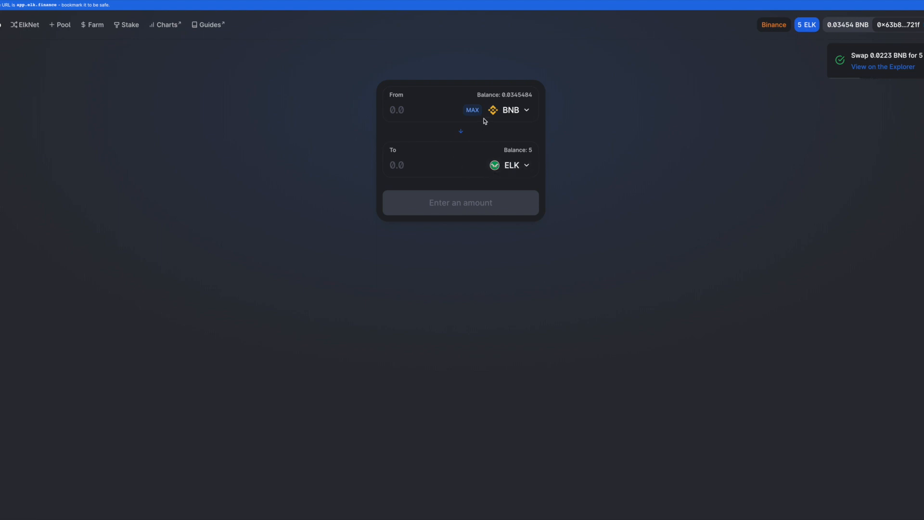
mouse_move(870, 86)
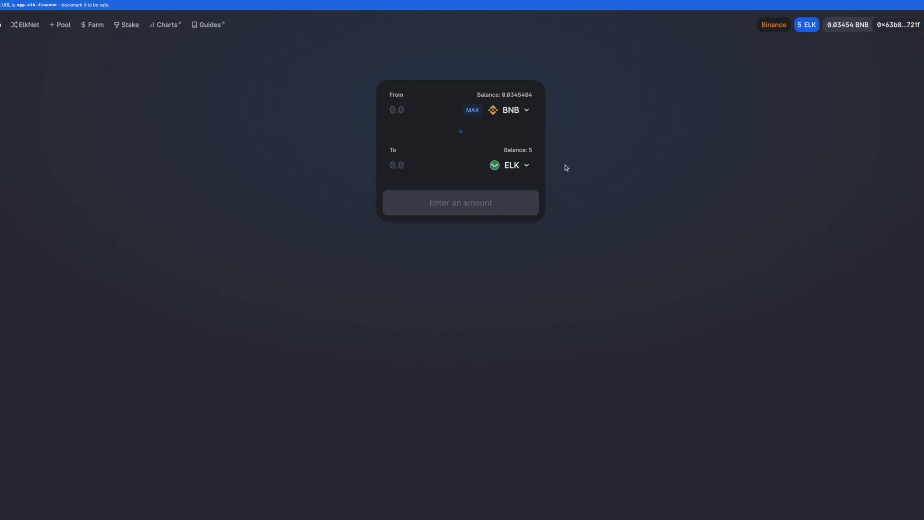
mouse_move(67, 38)
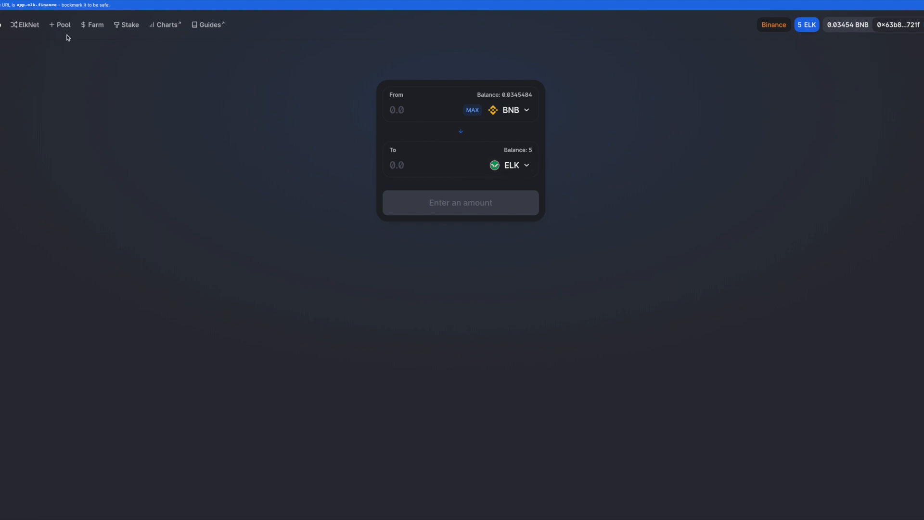
mouse_move(27, 24)
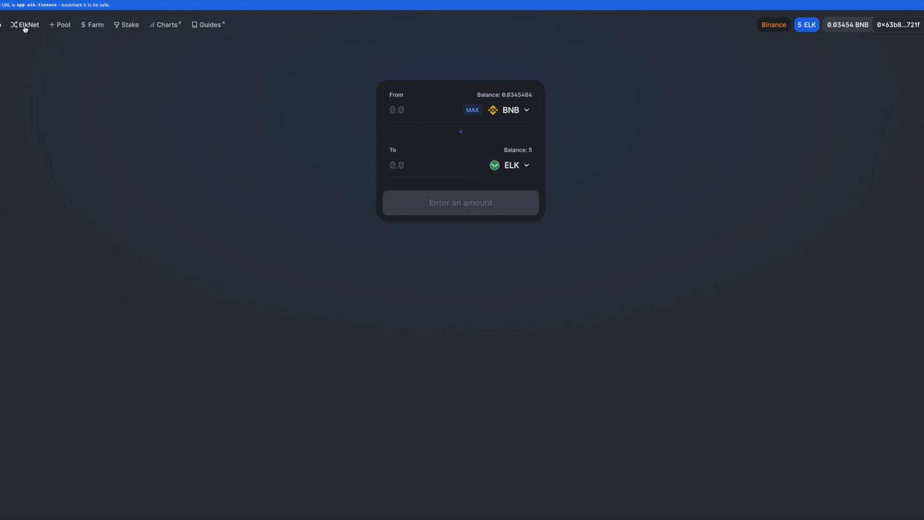
- On the ElkNet page, choose Cronos as target chain and toggle the 1 ELK gas swap
left_click(25, 25)
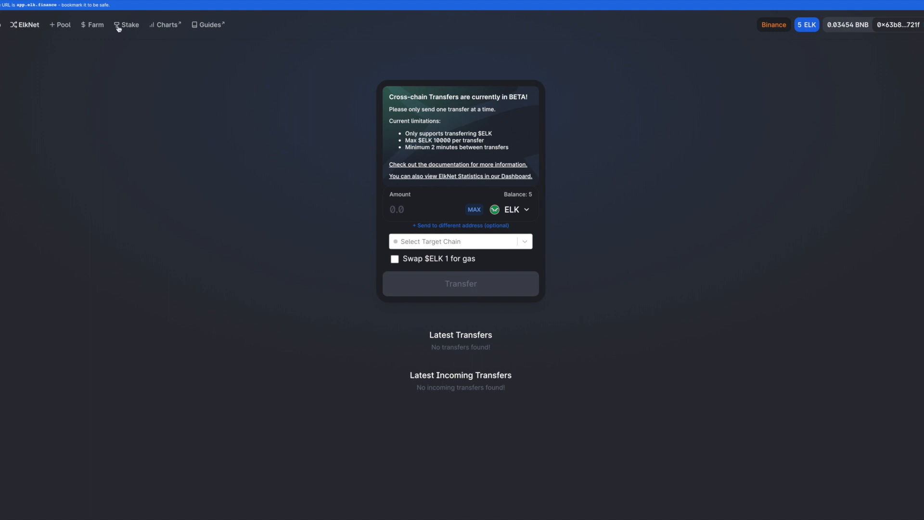
mouse_move(380, 116)
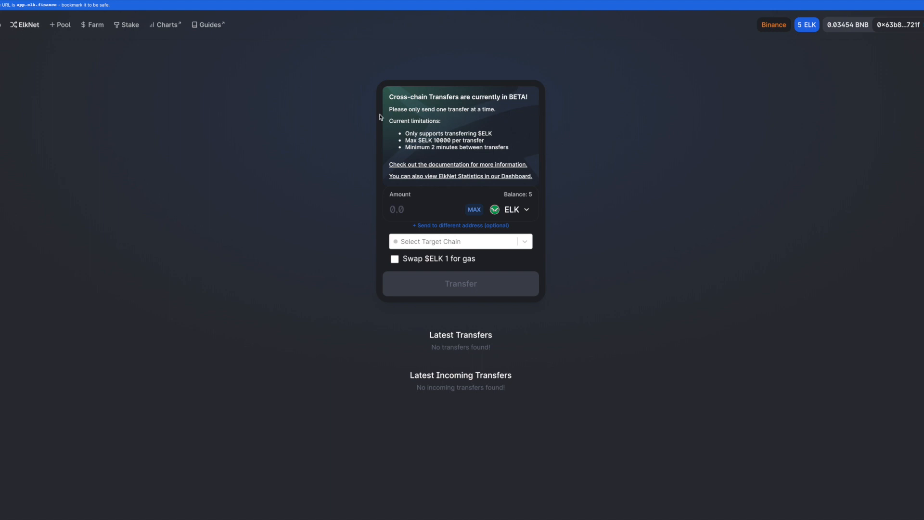
mouse_move(530, 199)
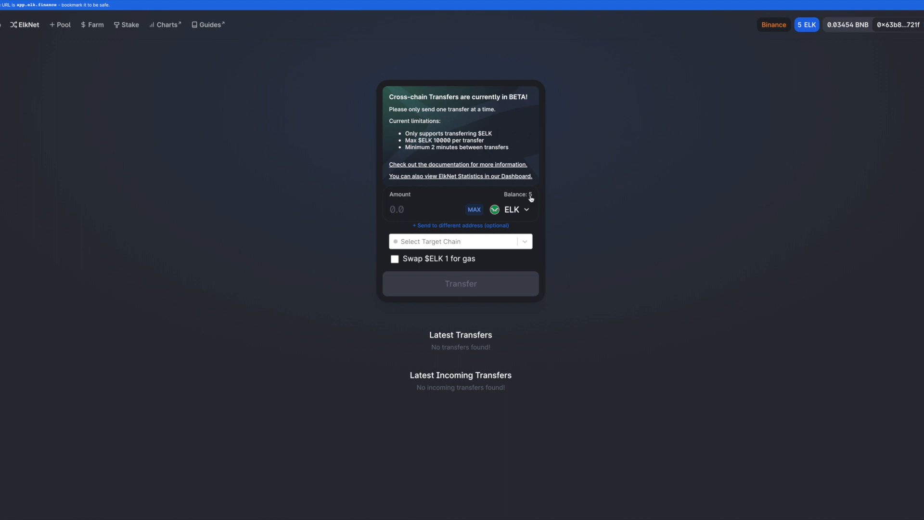
mouse_move(523, 201)
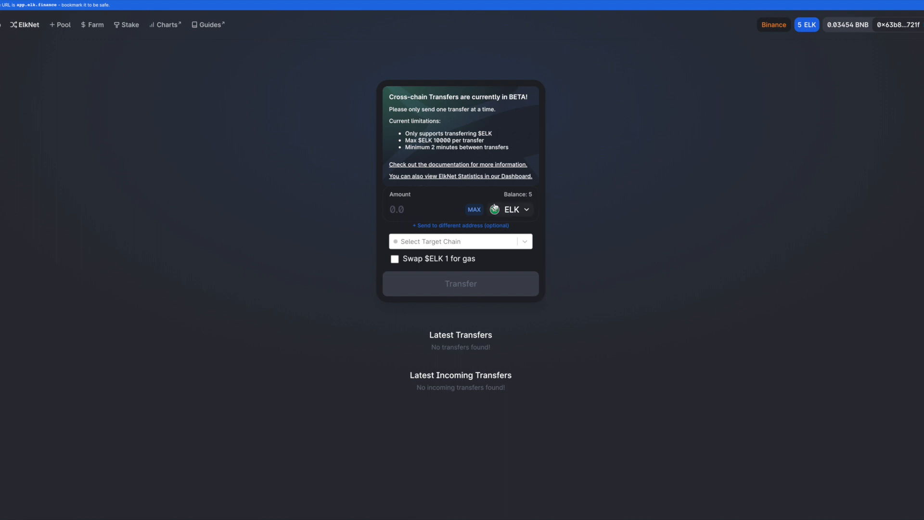
left_click(459, 242)
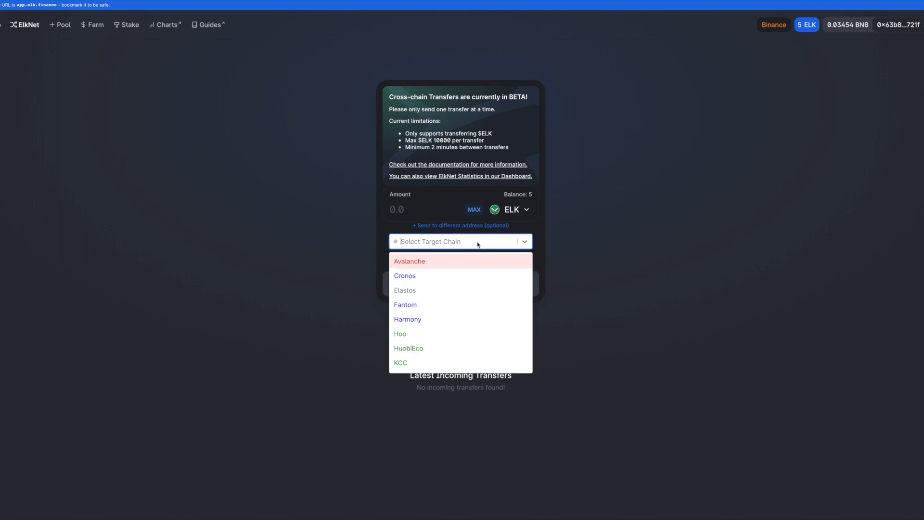
scroll("down", 3)
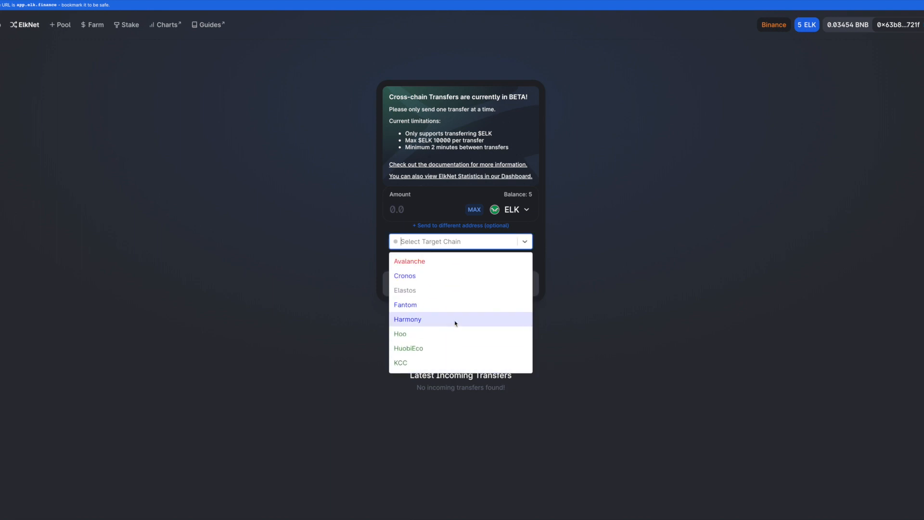
mouse_move(422, 276)
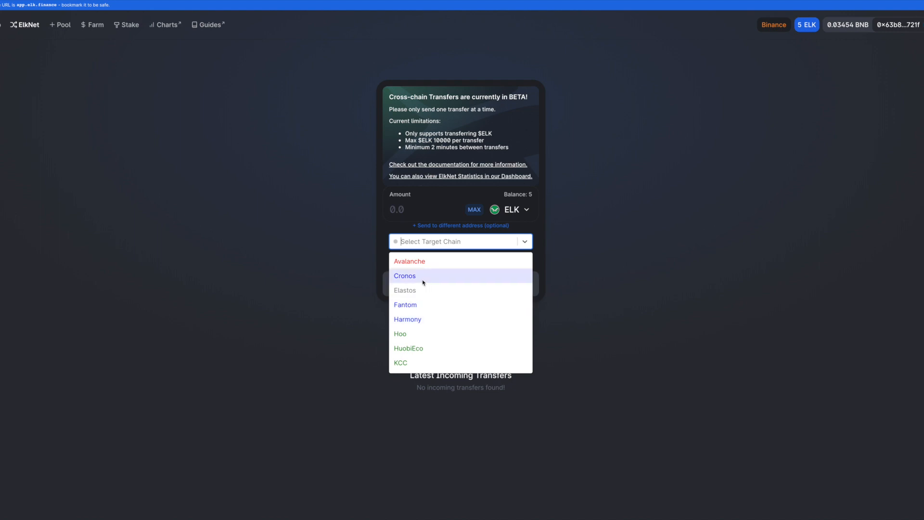
left_click(405, 275)
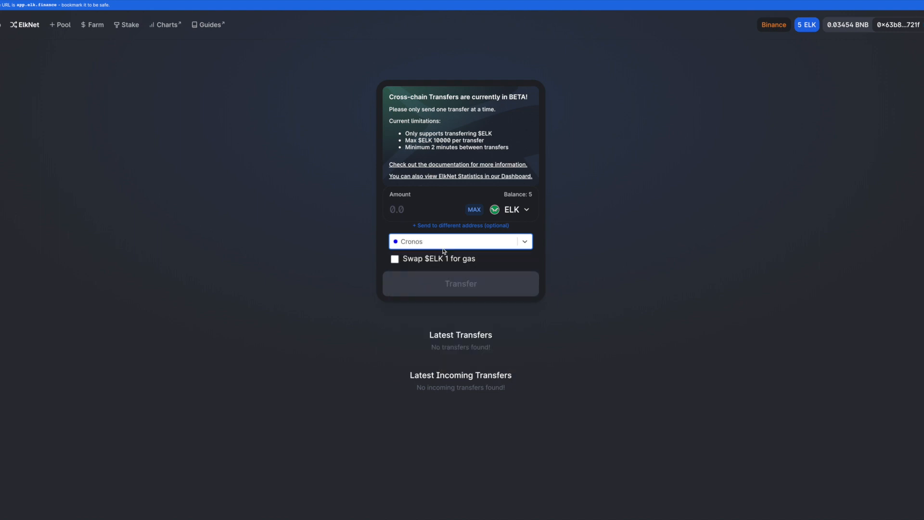
left_click(395, 258)
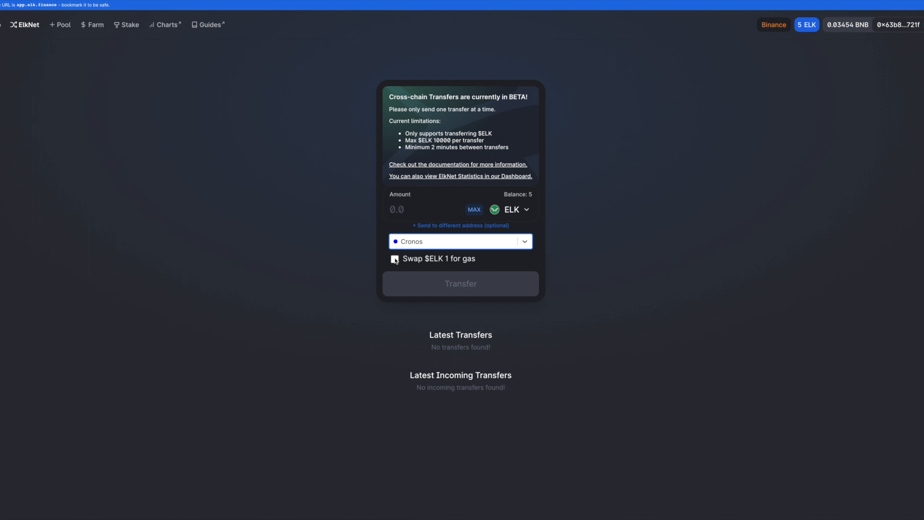
left_click(395, 259)
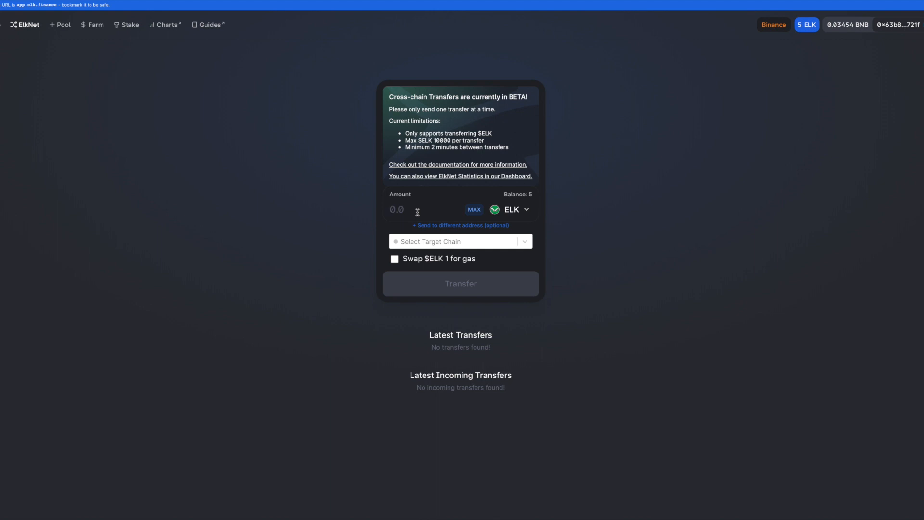
- Enter 4 ELK, reselect Cronos, enable the 1 ELK gas swap, and start the transfer
type("4")
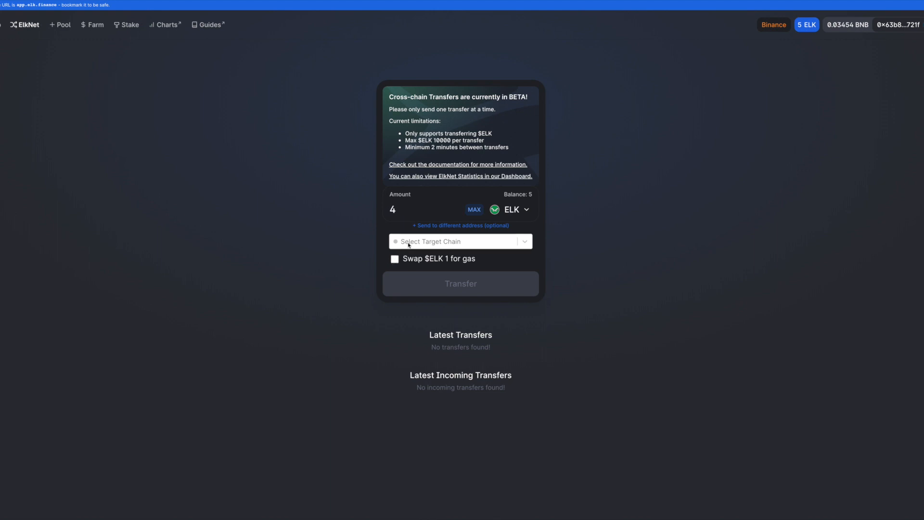
left_click(460, 242)
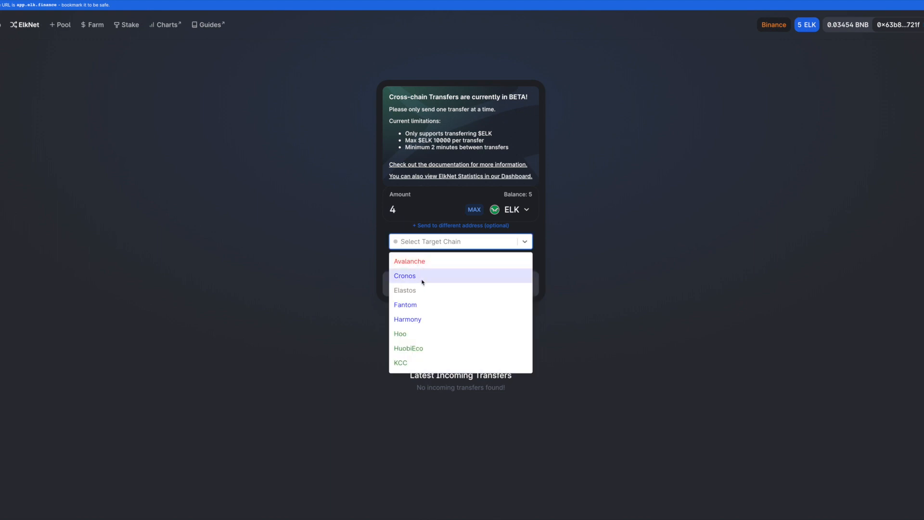
mouse_move(452, 290)
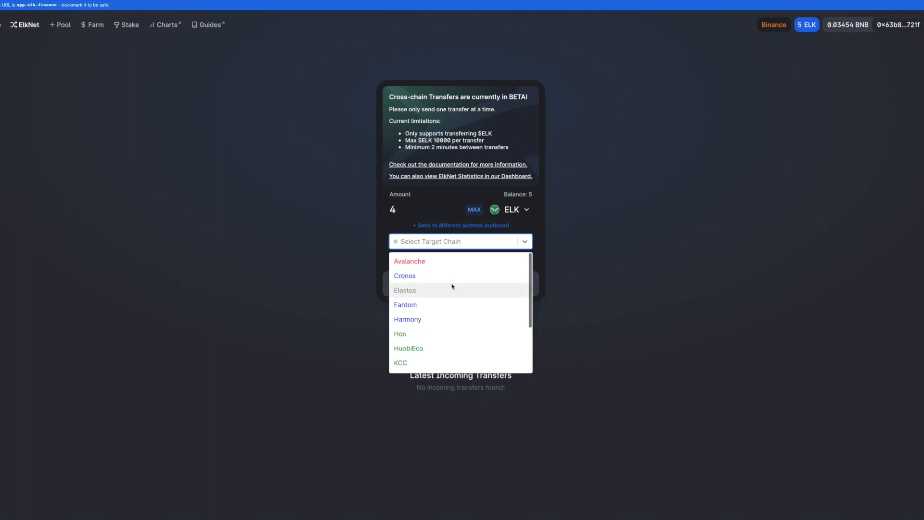
left_click(404, 275)
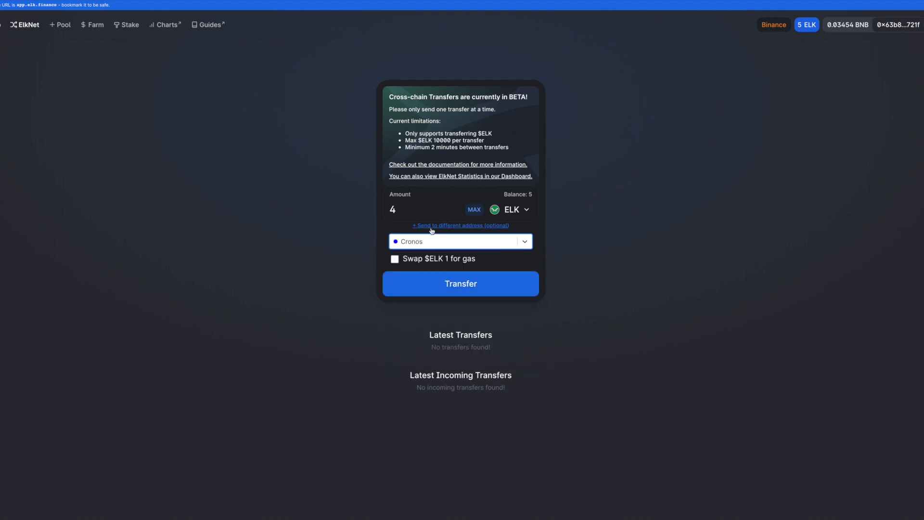
left_click(394, 259)
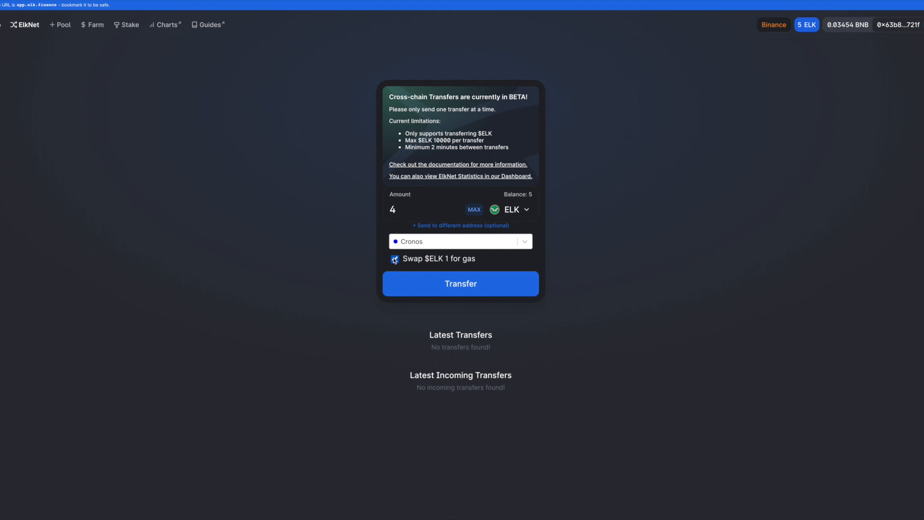
left_click(394, 259)
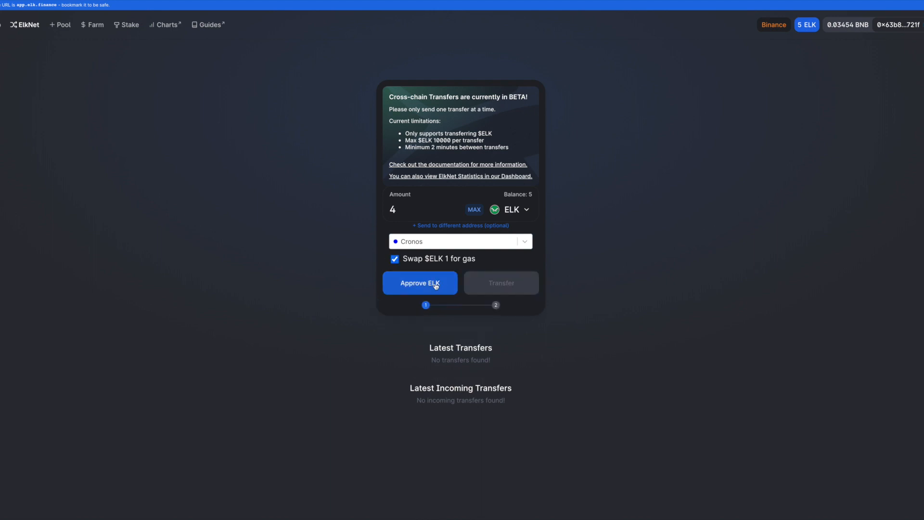
- Approve ELK spending and confirm the permission in MetaMask
left_click(420, 283)
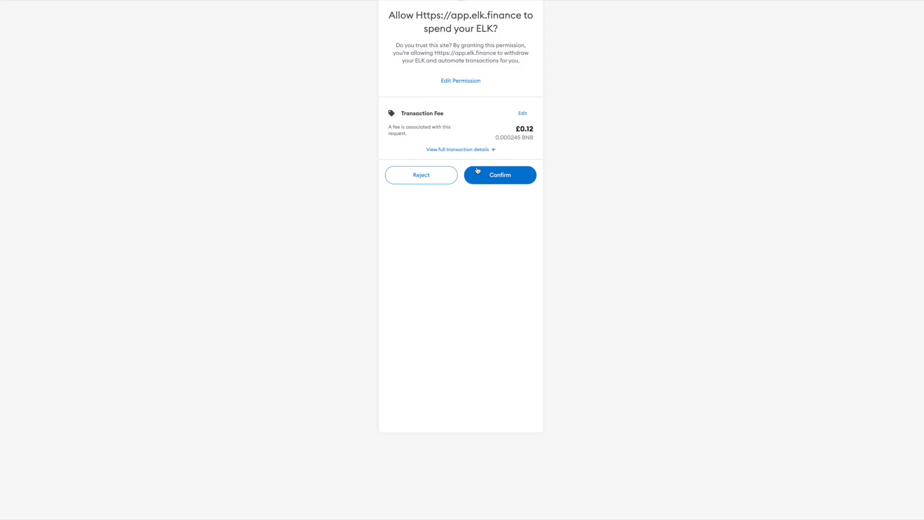
left_click(499, 174)
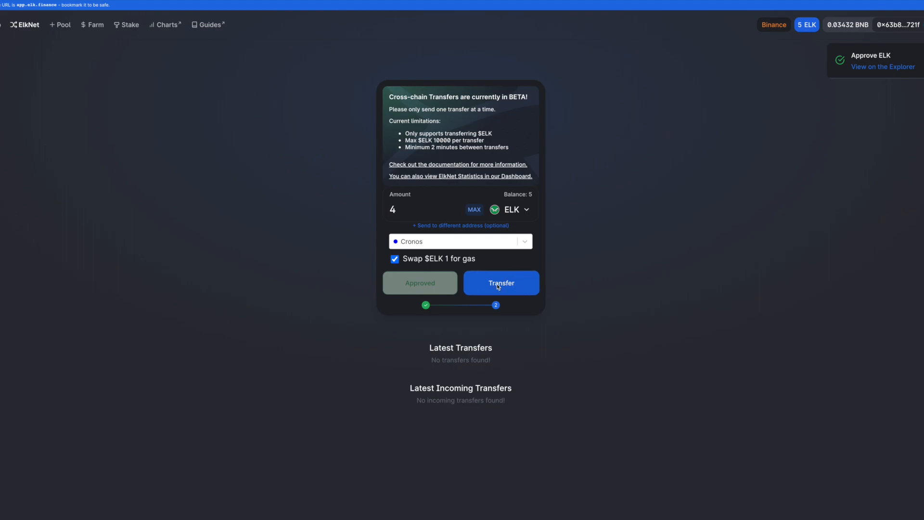
- Send the 4 ELK transfer to Cronos and confirm the contract interaction in MetaMask
left_click(501, 283)
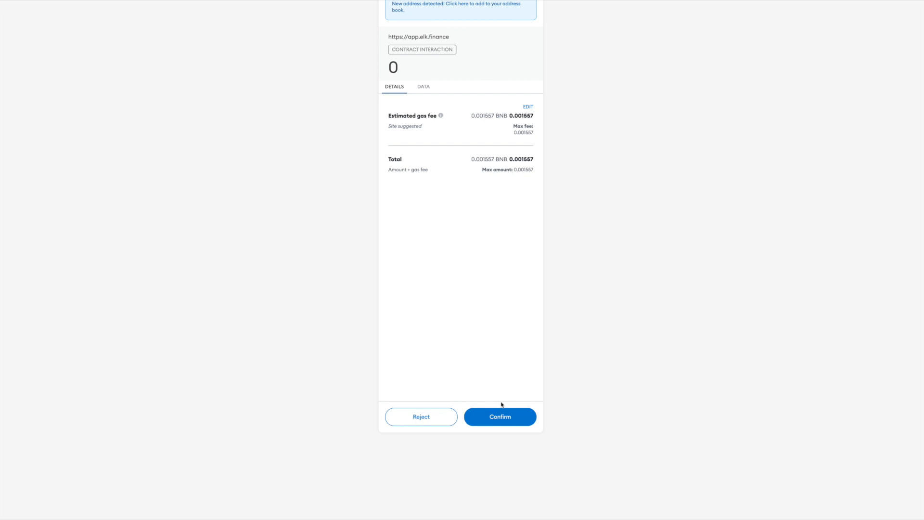
left_click(500, 417)
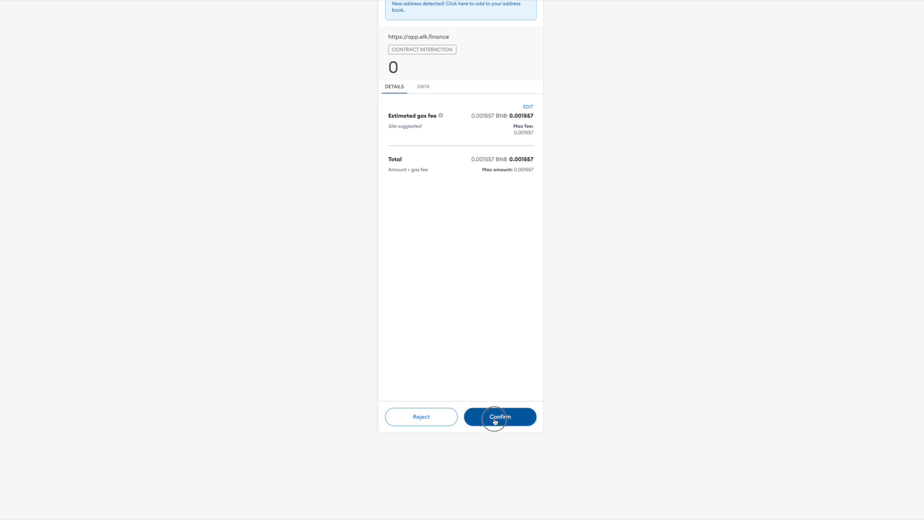
left_click(500, 417)
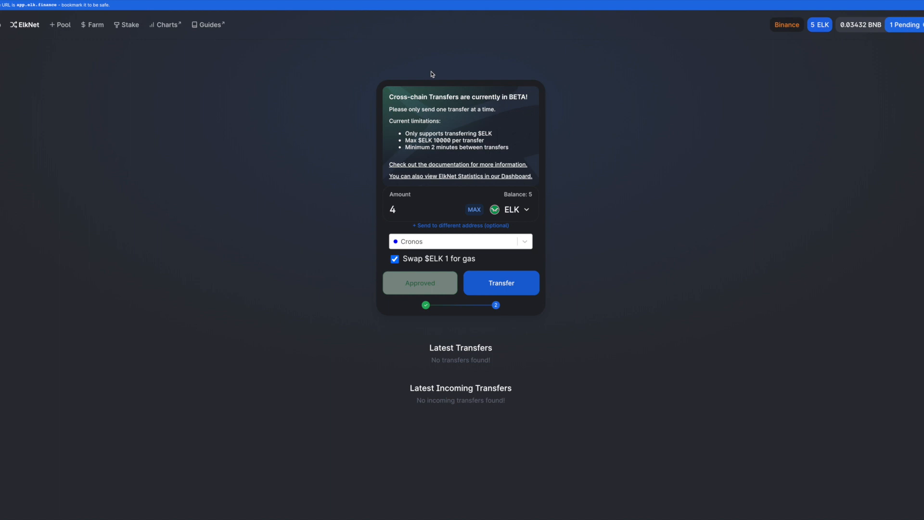
- Wait for the Cronos transfer to initiate, then start switching the wallet network
left_click(501, 283)
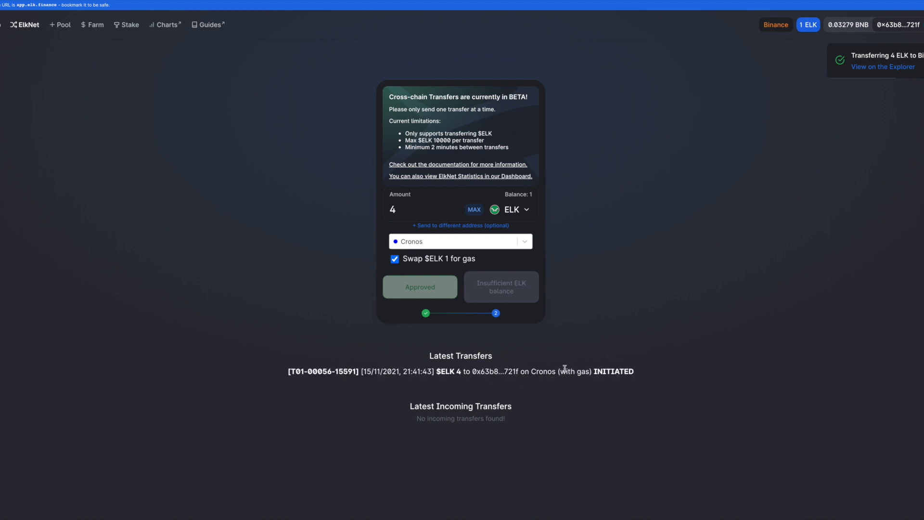
mouse_move(750, 124)
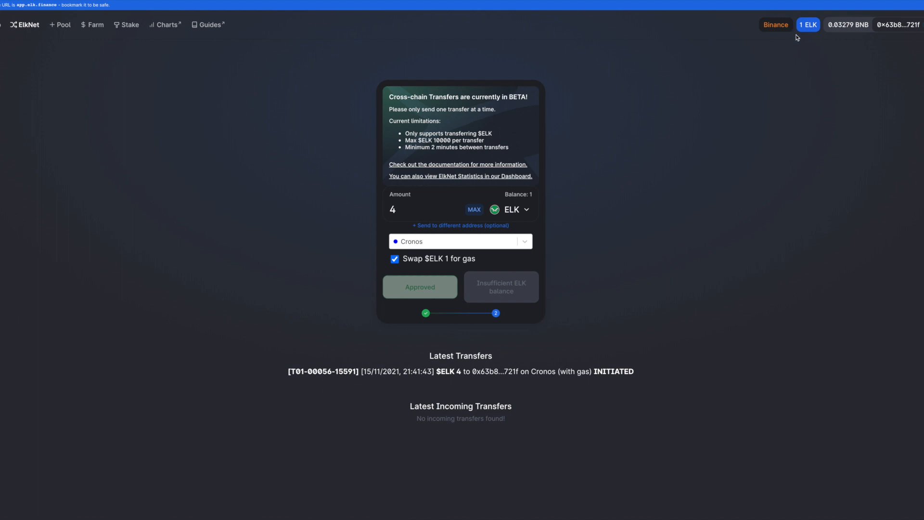
mouse_move(510, 196)
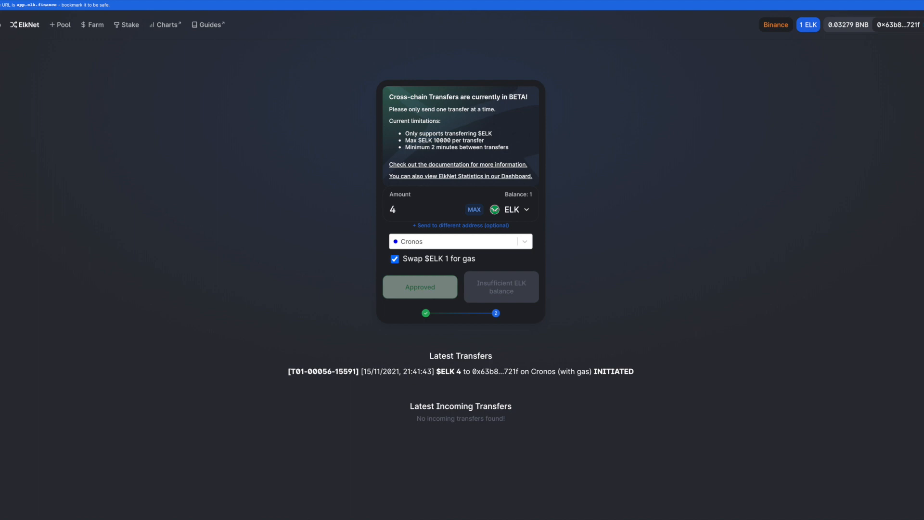
left_click(808, 24)
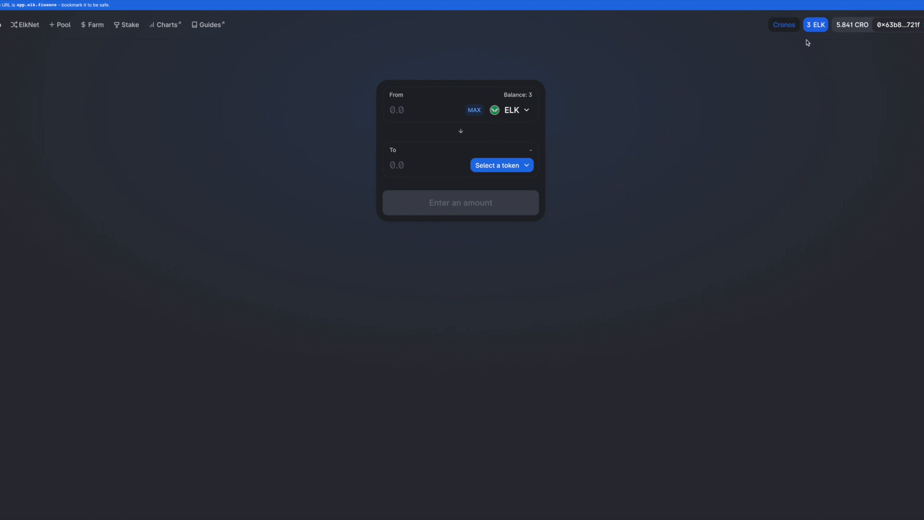
mouse_move(788, 44)
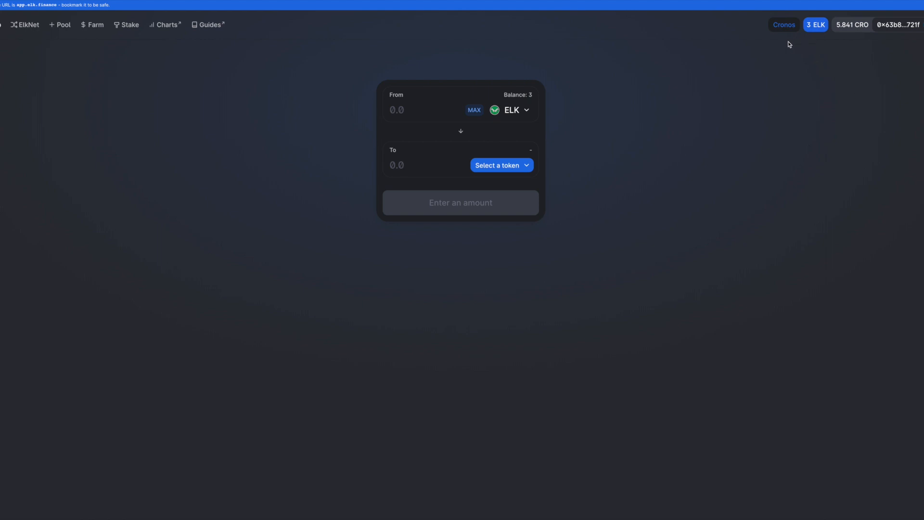
mouse_move(848, 32)
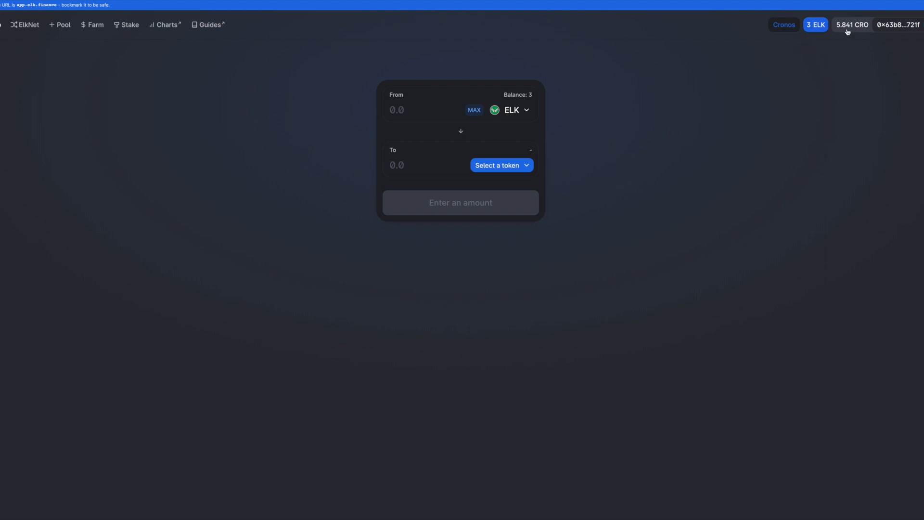
mouse_move(823, 36)
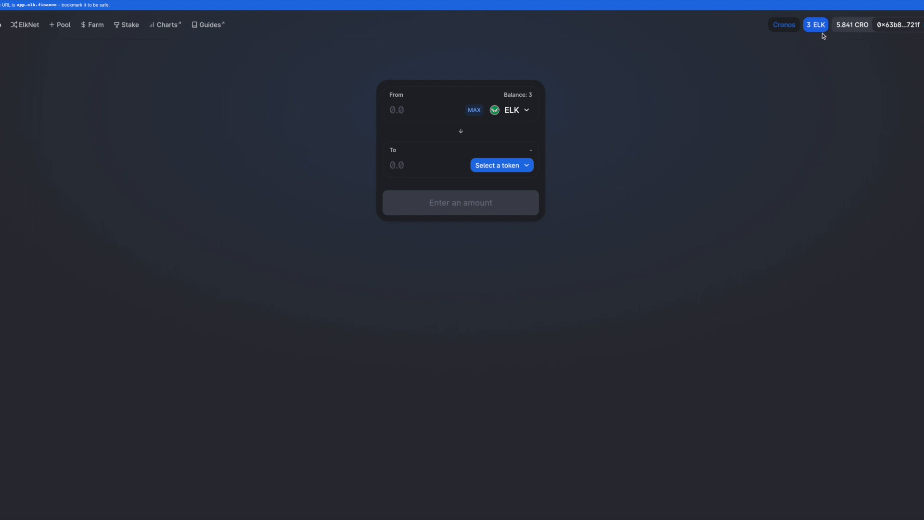
mouse_move(508, 101)
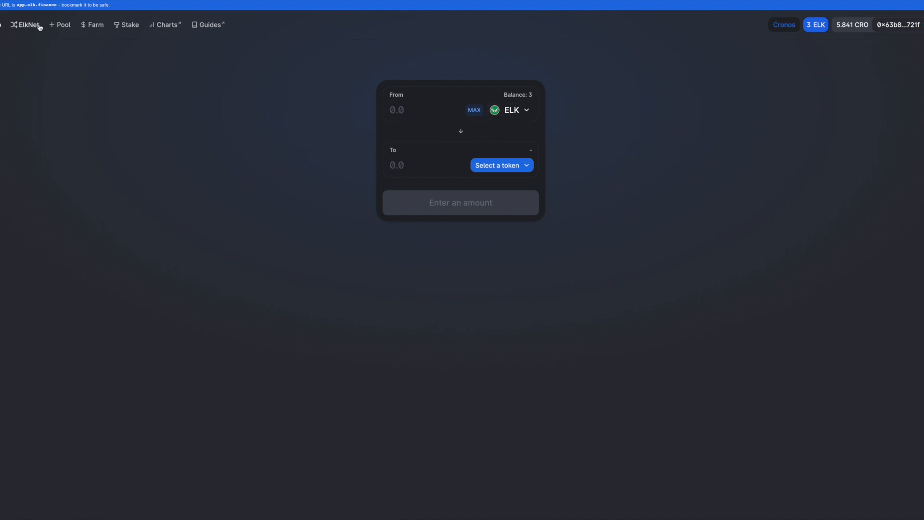
left_click(28, 24)
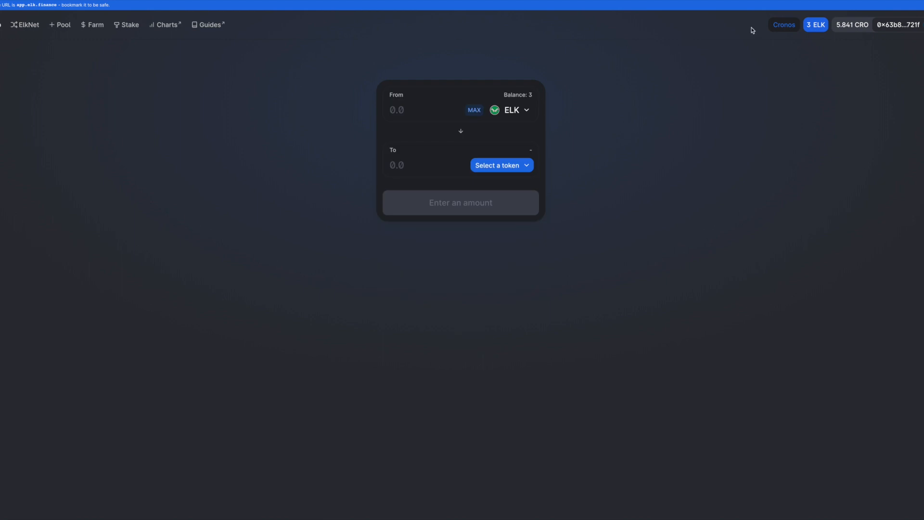
mouse_move(518, 140)
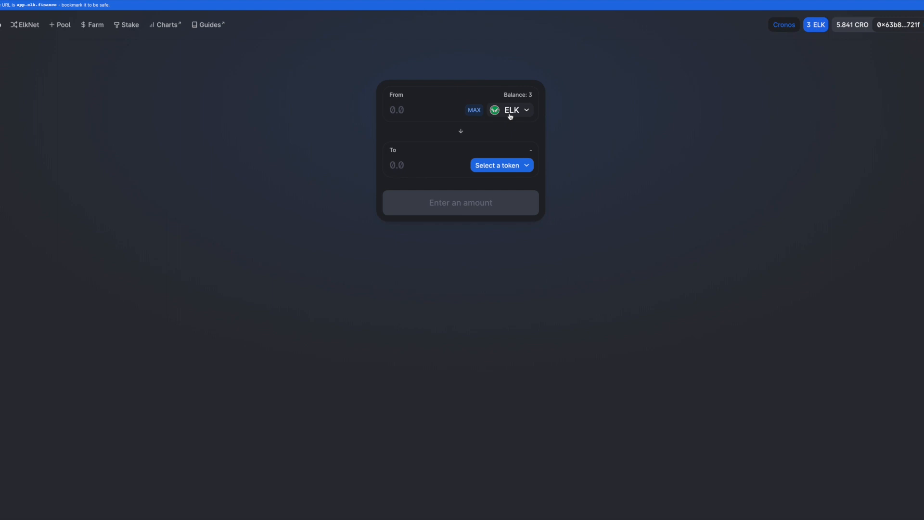
left_click(499, 165)
type("3")
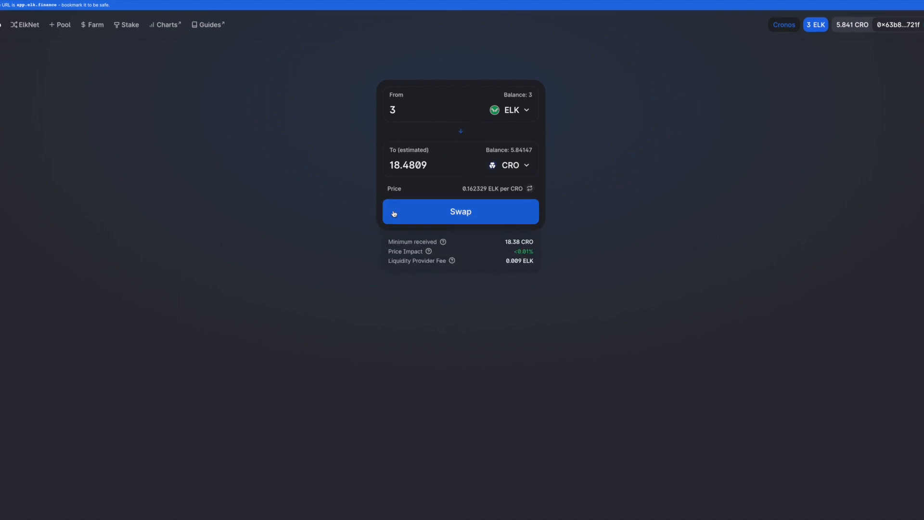
- Approve ELK spending for the 3 ELK to CRO swap and confirm it in MetaMask
left_click(460, 211)
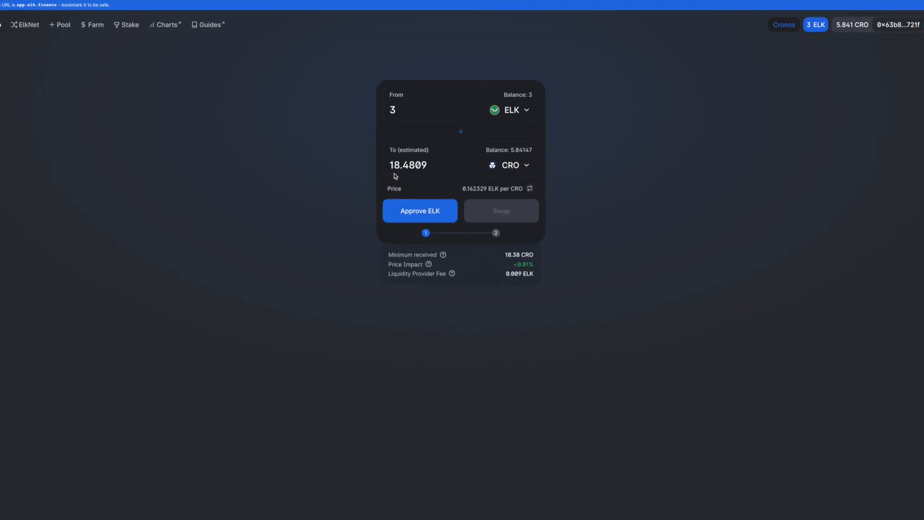
mouse_move(407, 184)
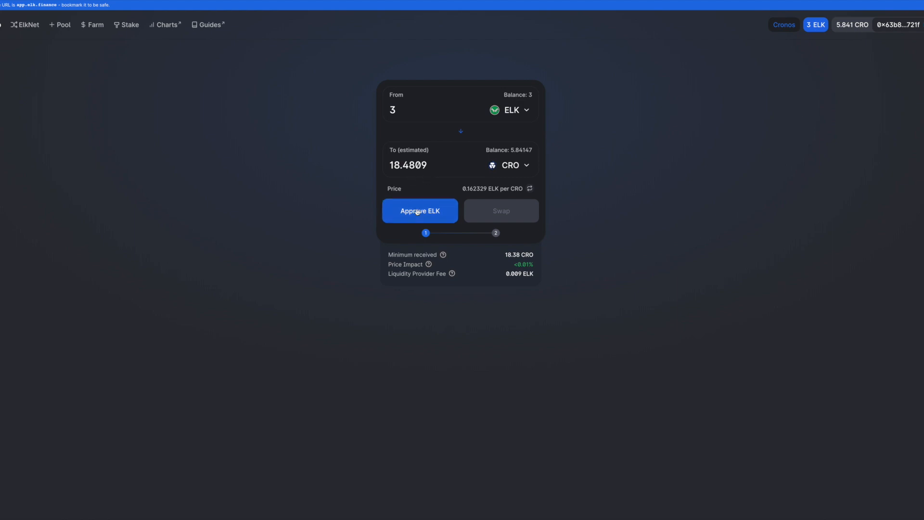
left_click(420, 211)
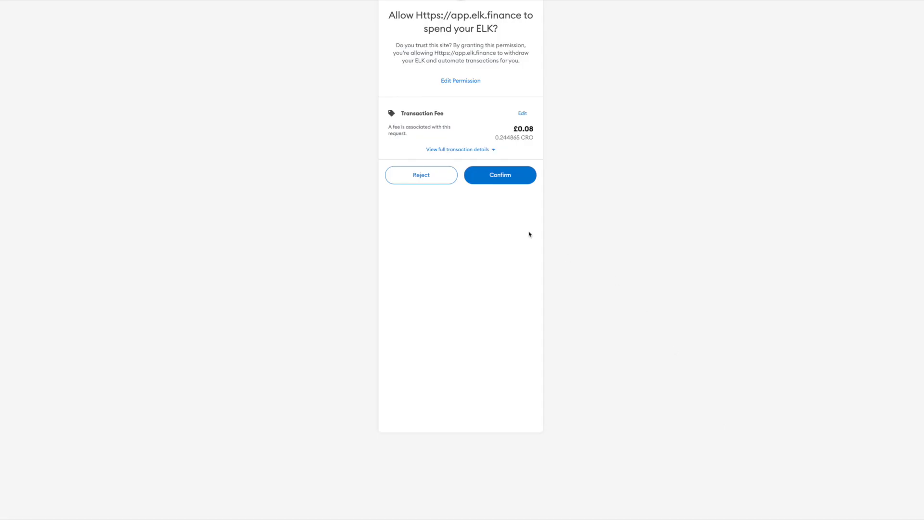
left_click(500, 174)
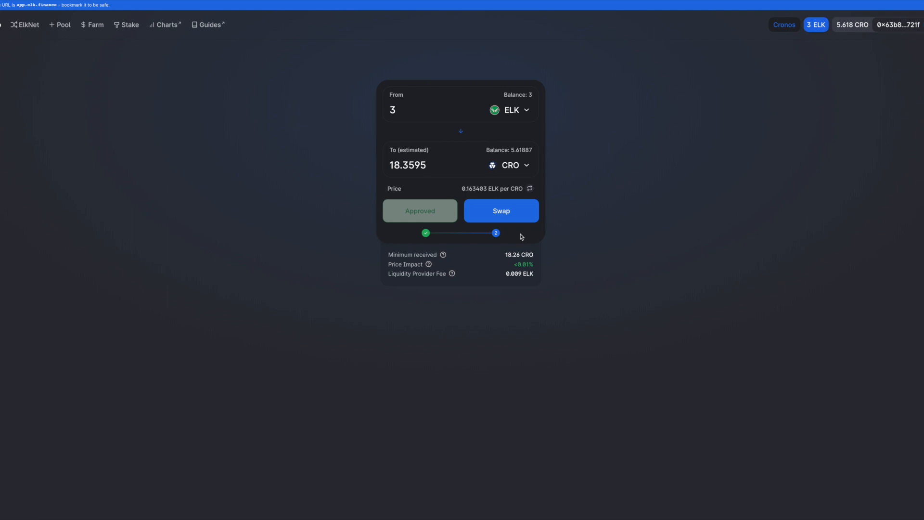
- Submit the 3 ELK to CRO swap, confirm it in MetaMask, and close the notice
left_click(501, 210)
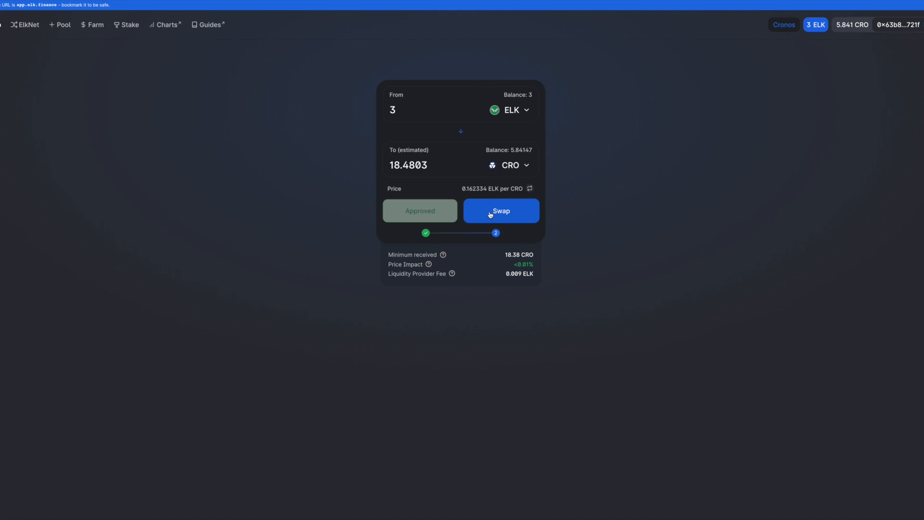
left_click(500, 210)
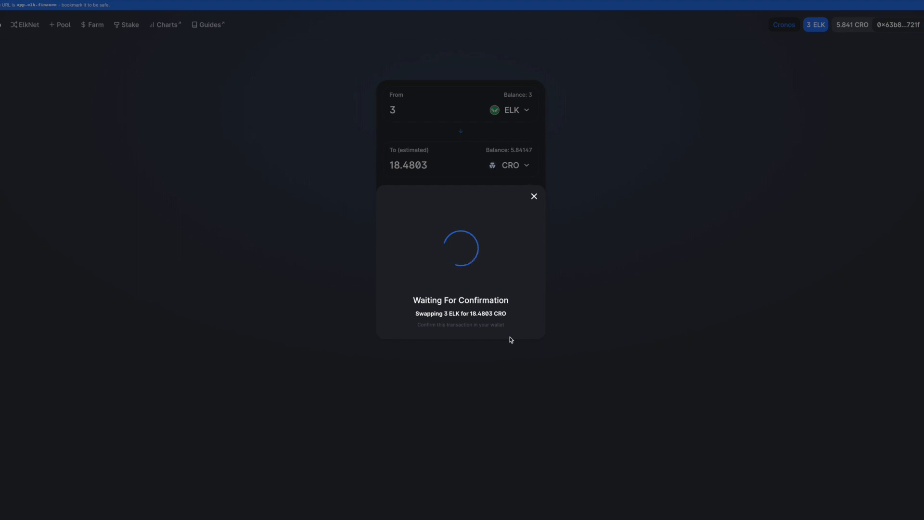
mouse_move(528, 234)
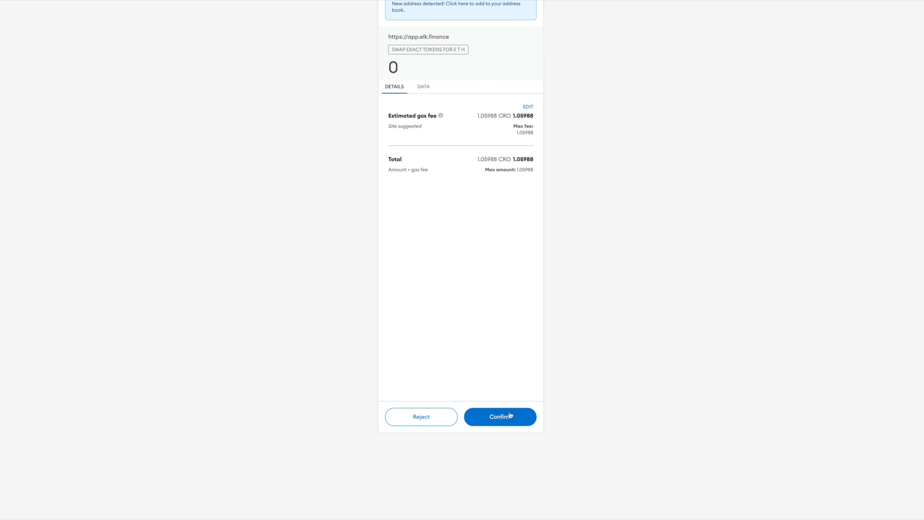
left_click(499, 417)
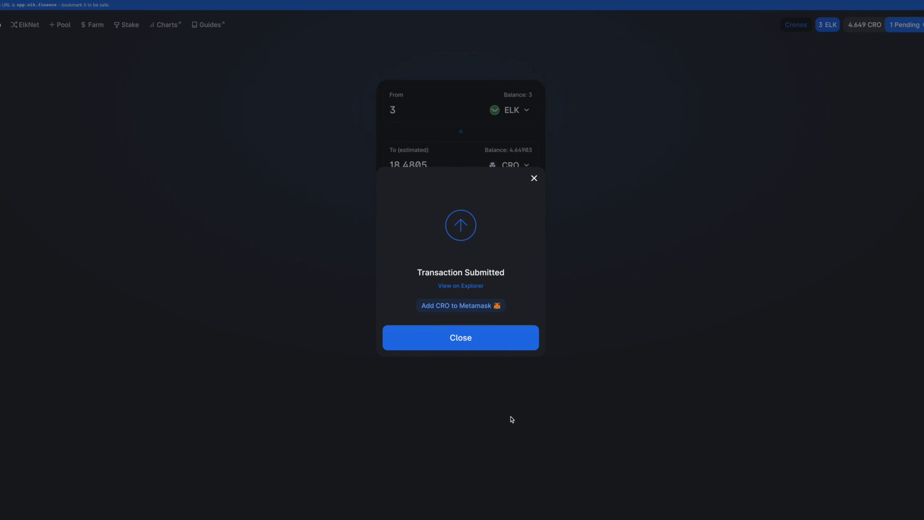
mouse_move(466, 367)
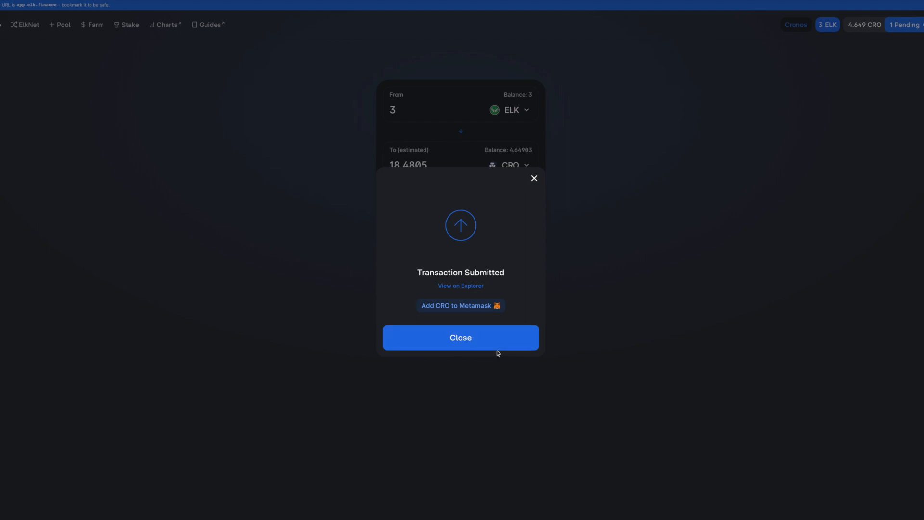
left_click(460, 337)
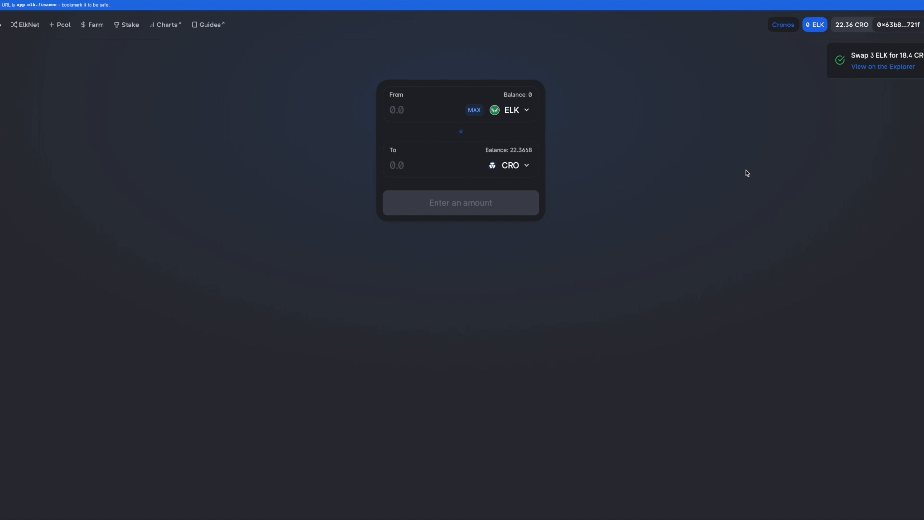
mouse_move(874, 75)
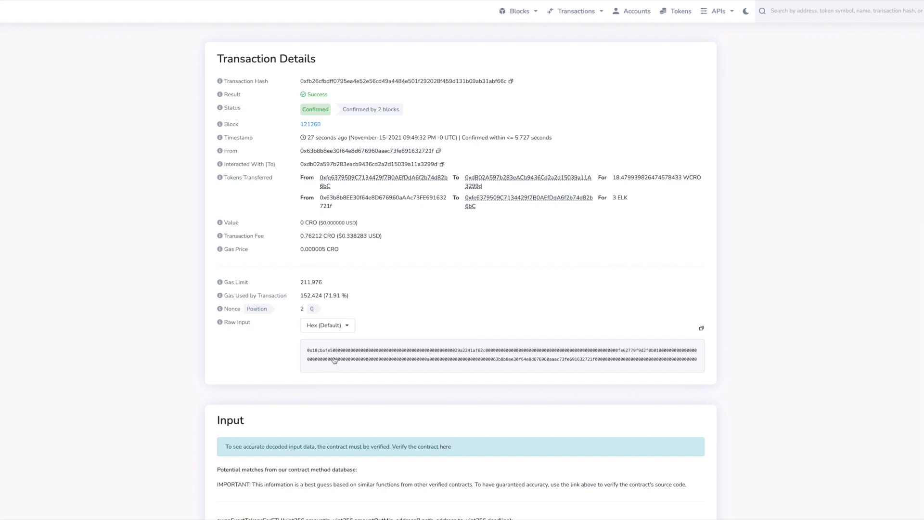
mouse_move(401, 120)
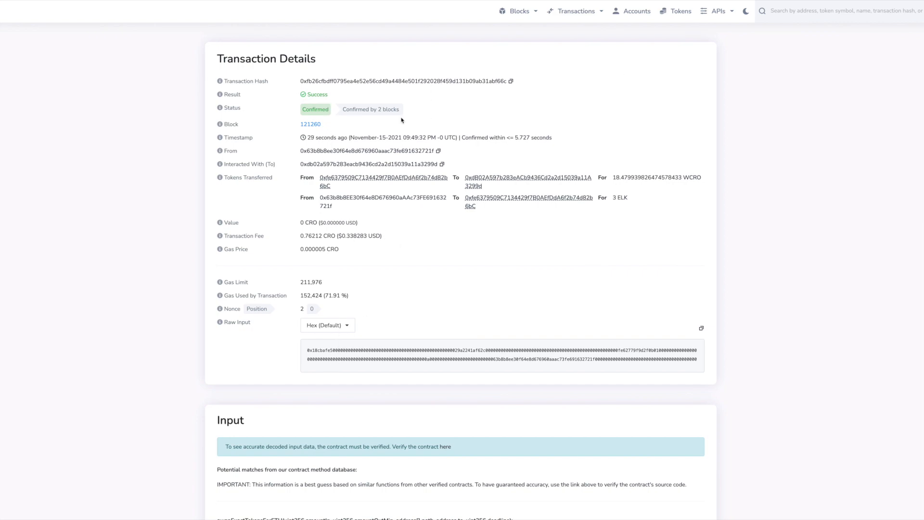
scroll("down", 3)
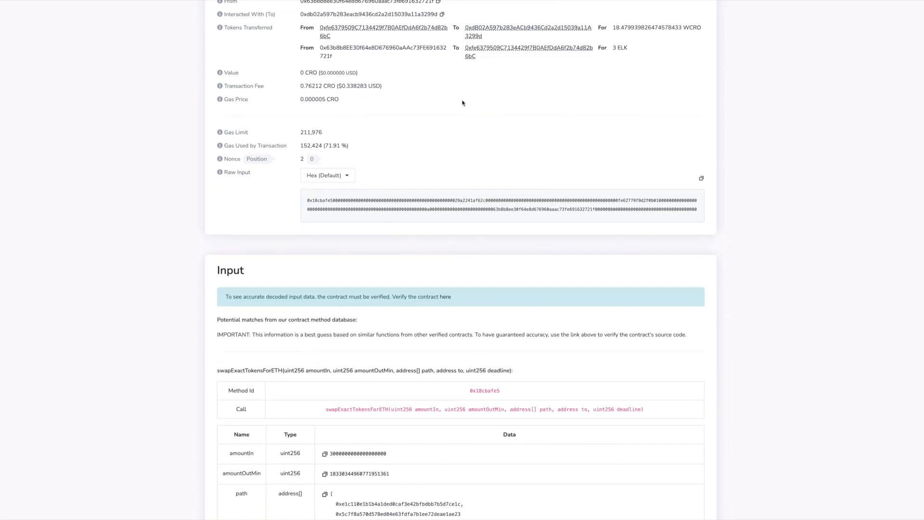
scroll("down", 3)
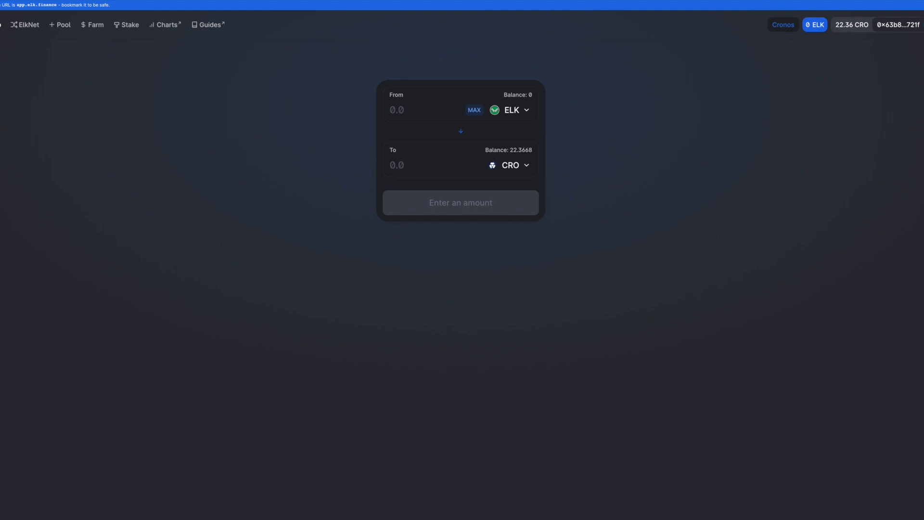
left_click(815, 24)
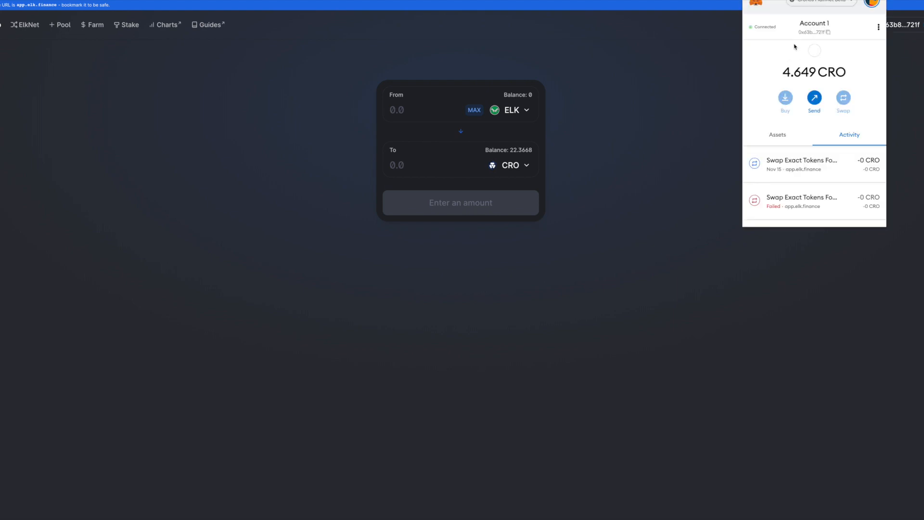
left_click(777, 135)
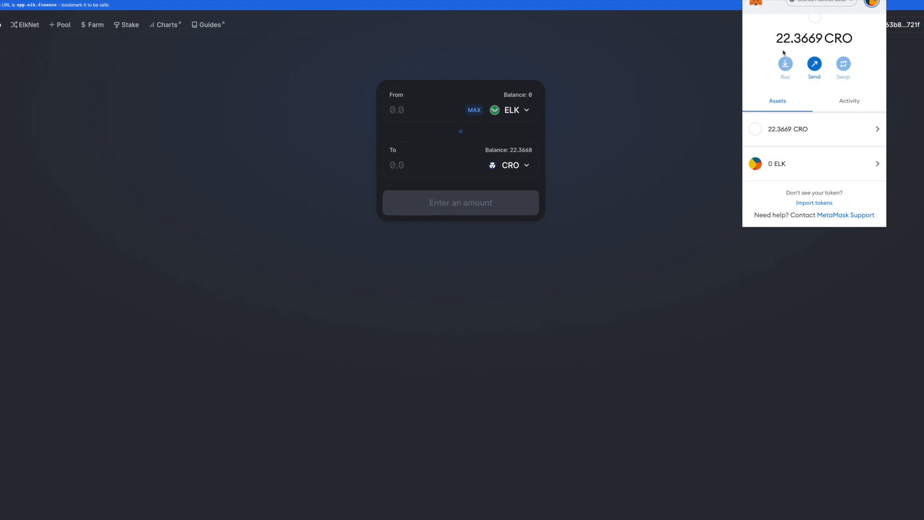
left_click(580, 230)
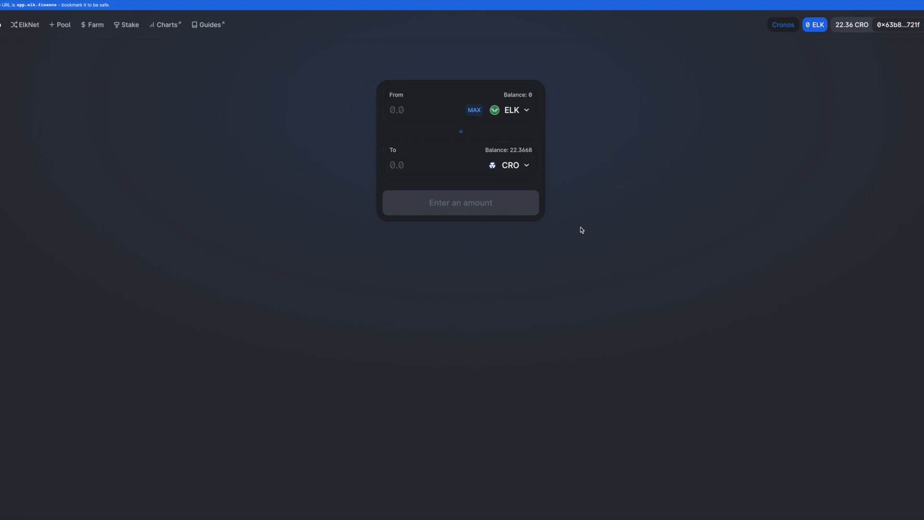
mouse_move(587, 242)
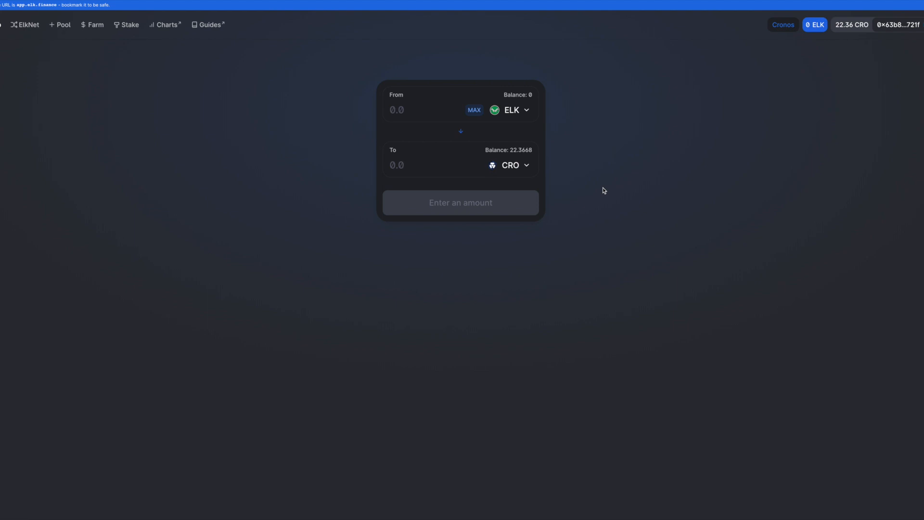
mouse_move(606, 179)
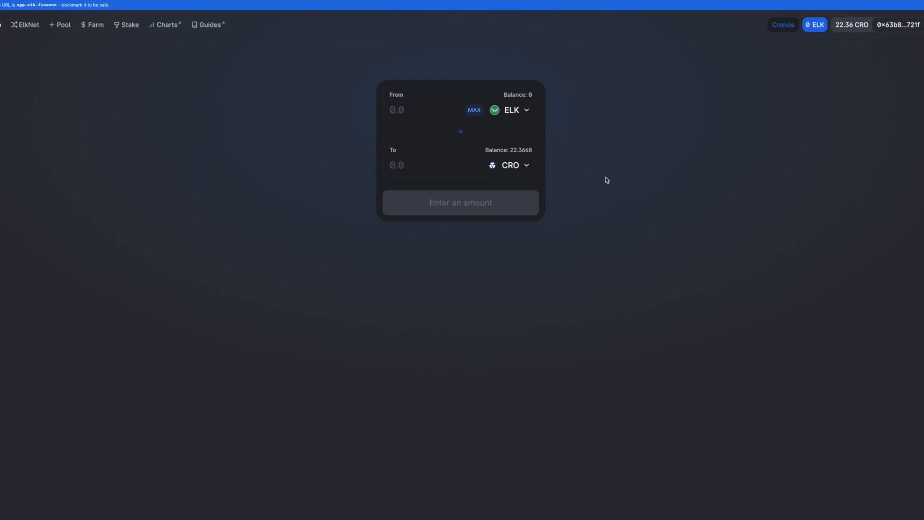
mouse_move(685, 86)
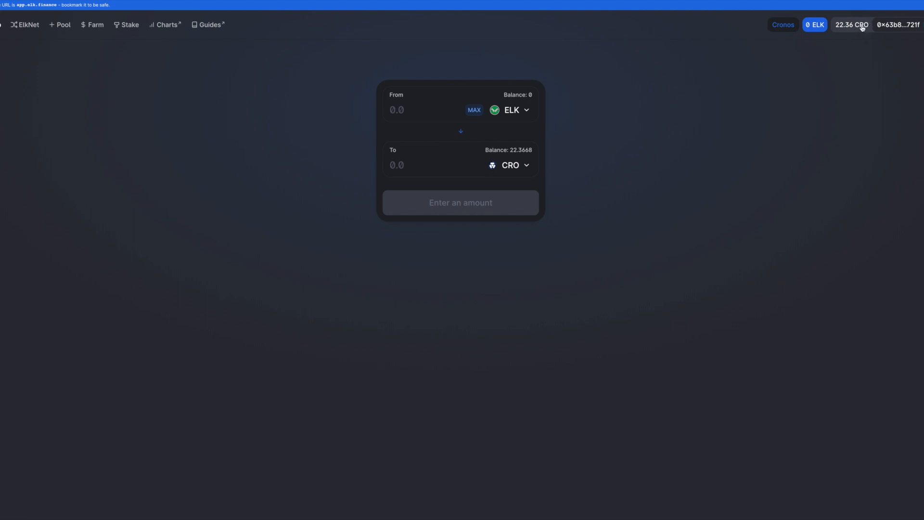
mouse_move(622, 104)
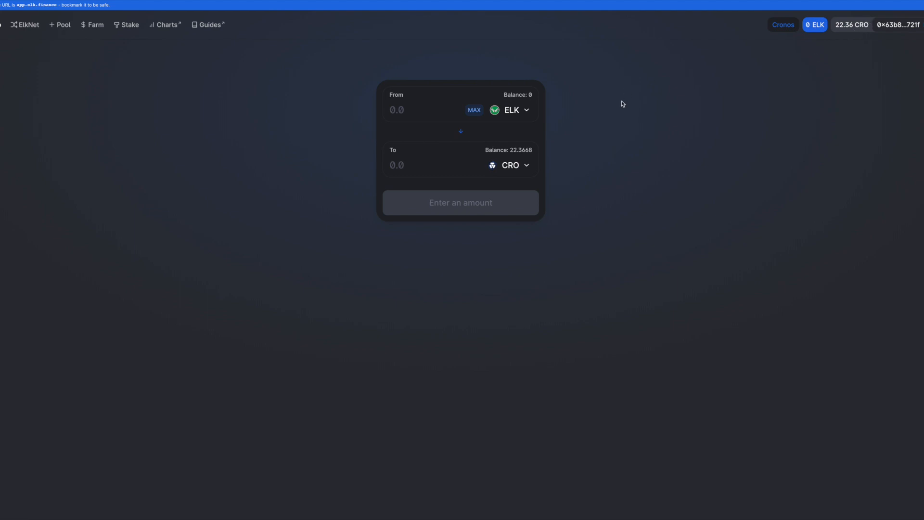
mouse_move(613, 130)
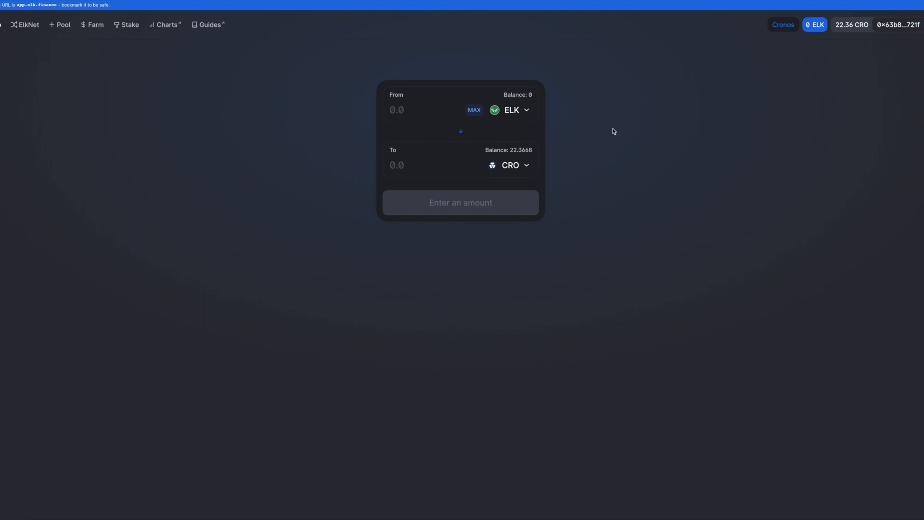
mouse_move(588, 130)
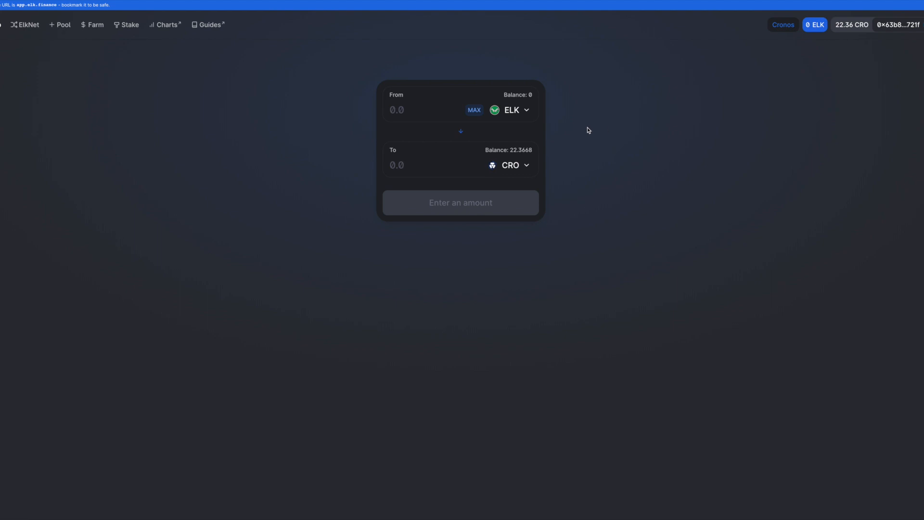